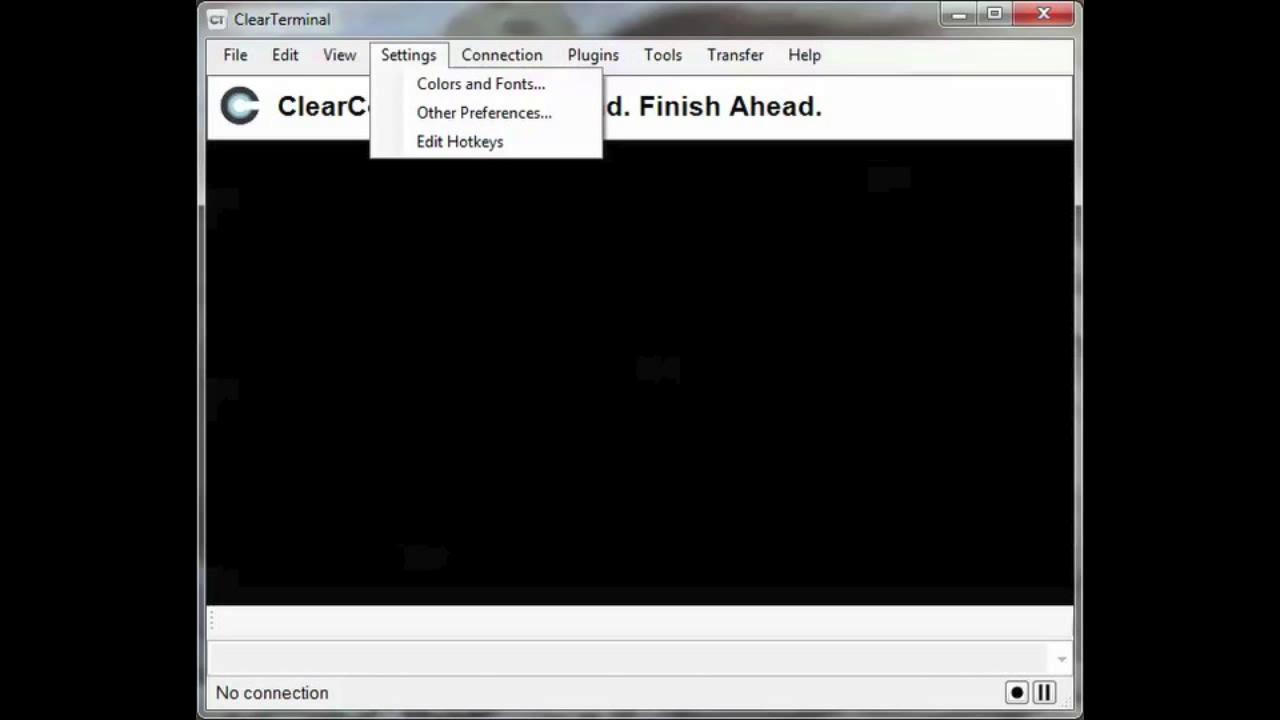
{"action": "mouse_move", "coordinate": [460, 140]}
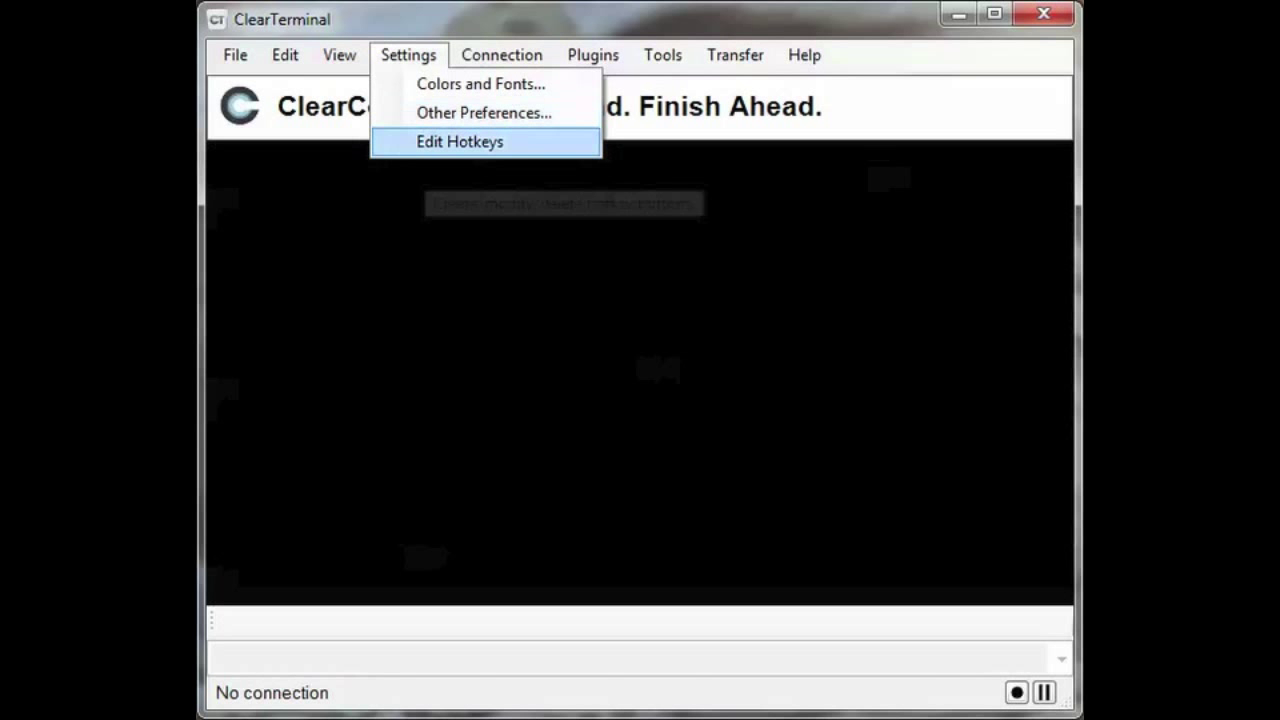
Define a 'Stop Application' hotkey sending at+wopen=0 in the hotkey editor
{"action": "left_click", "coordinate": [460, 140]}
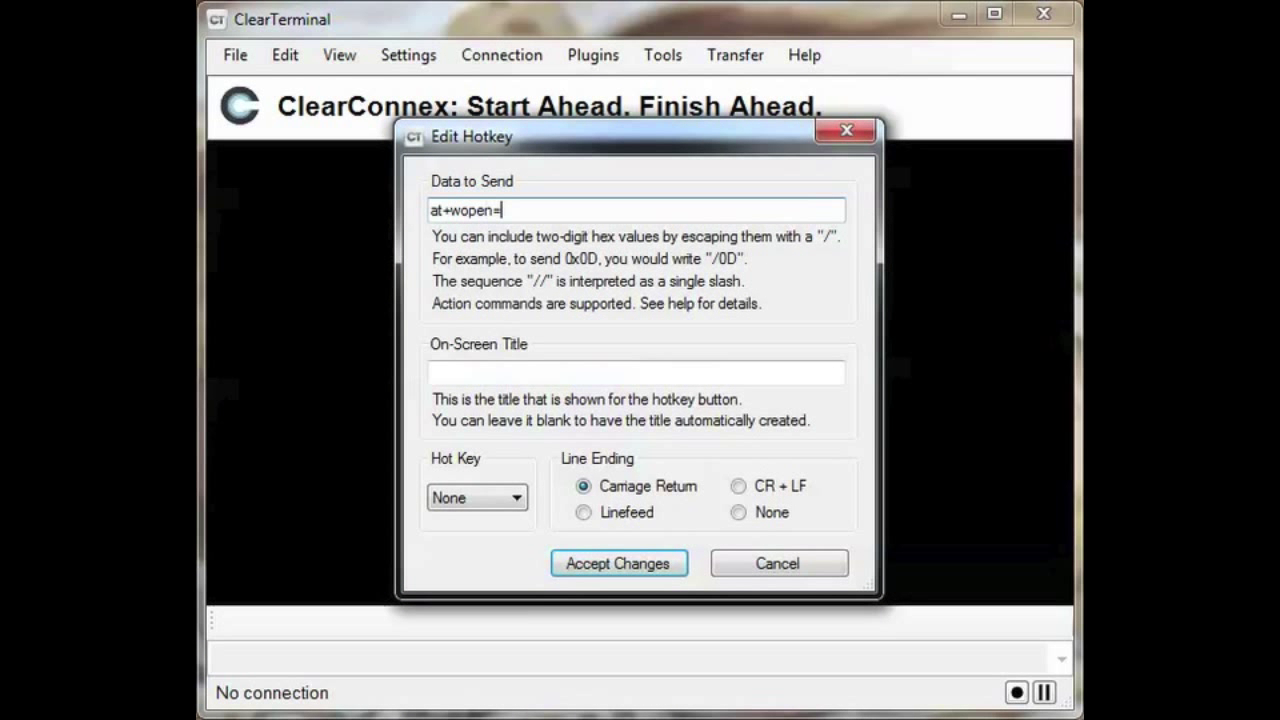
{"action": "type", "text": "Stop Applicati"}
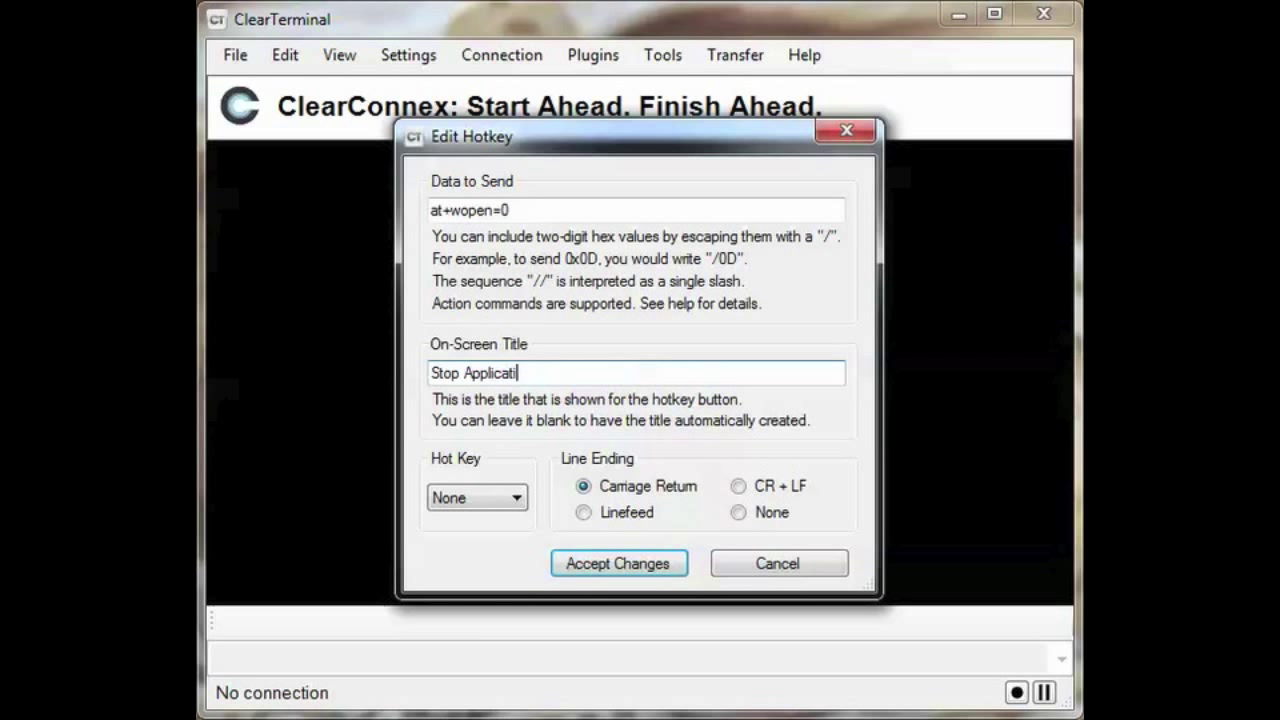
{"action": "left_click", "coordinate": [618, 564]}
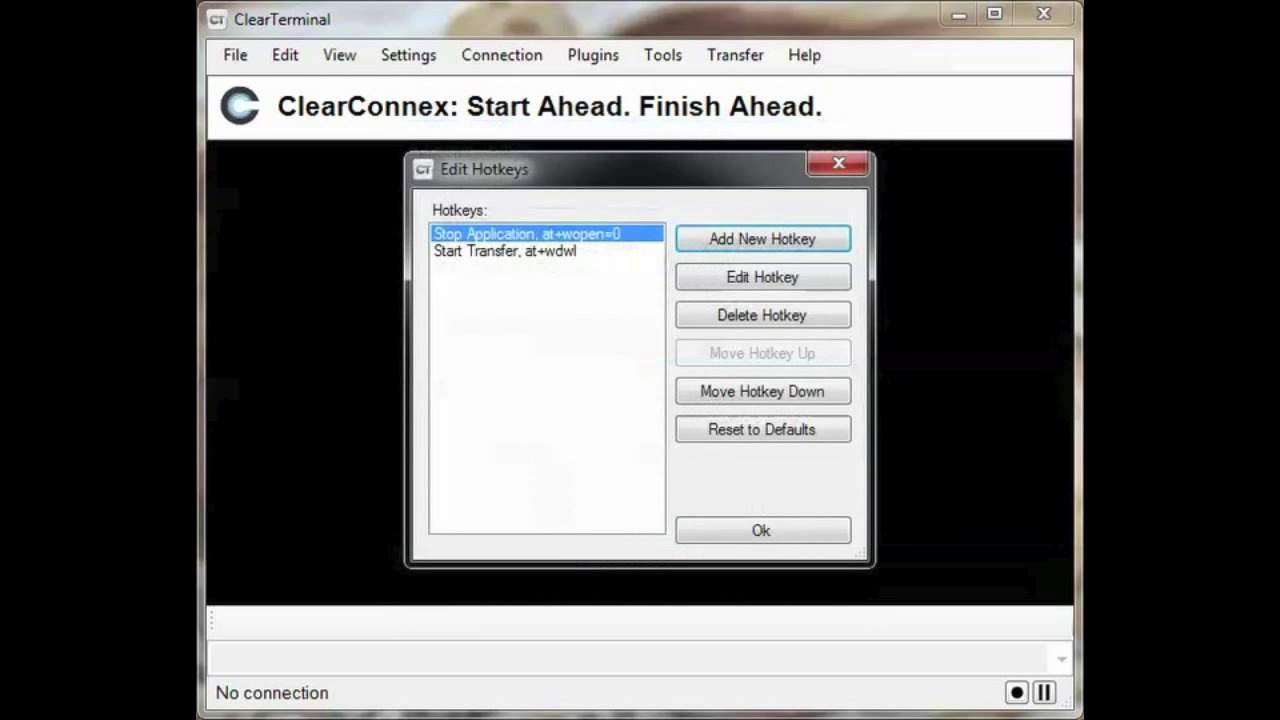
Add Start Transfer (at+wdwl), Reset Module (at+cfun=1) and Start Application (at+wopen=1) hotkeys and accept
{"action": "left_click", "coordinate": [762, 276]}
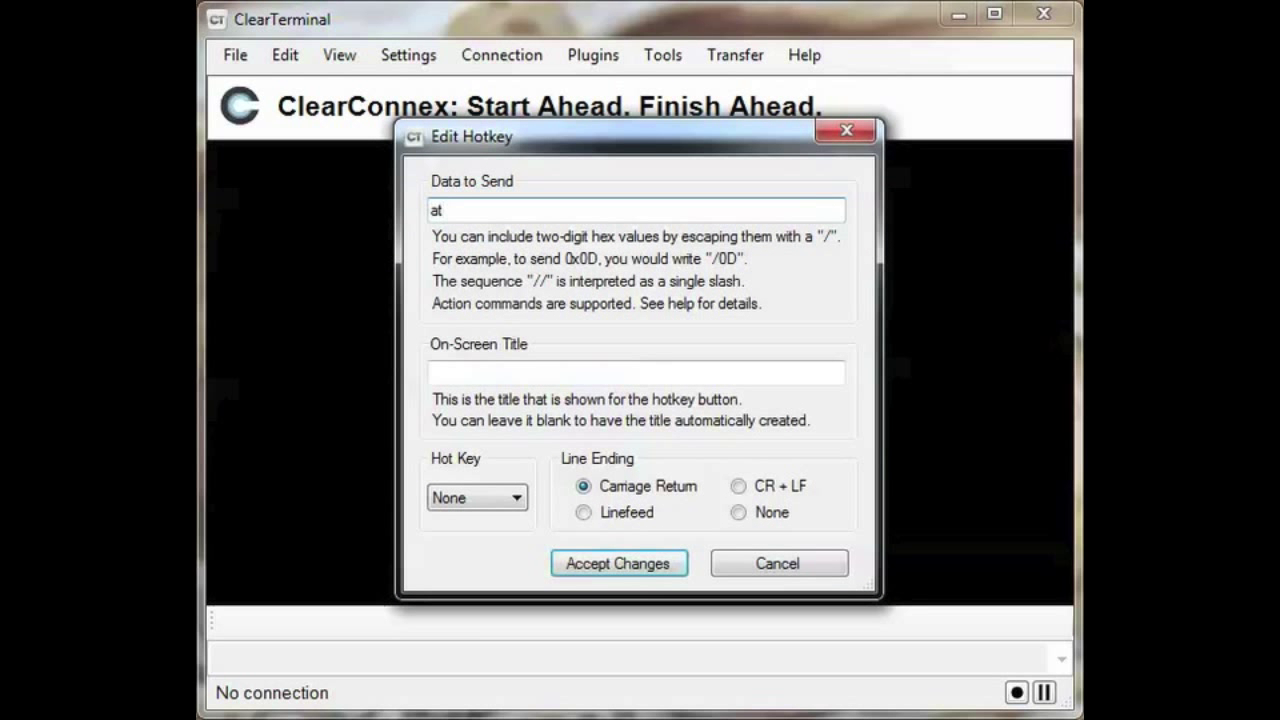
{"action": "type", "text": "Res"}
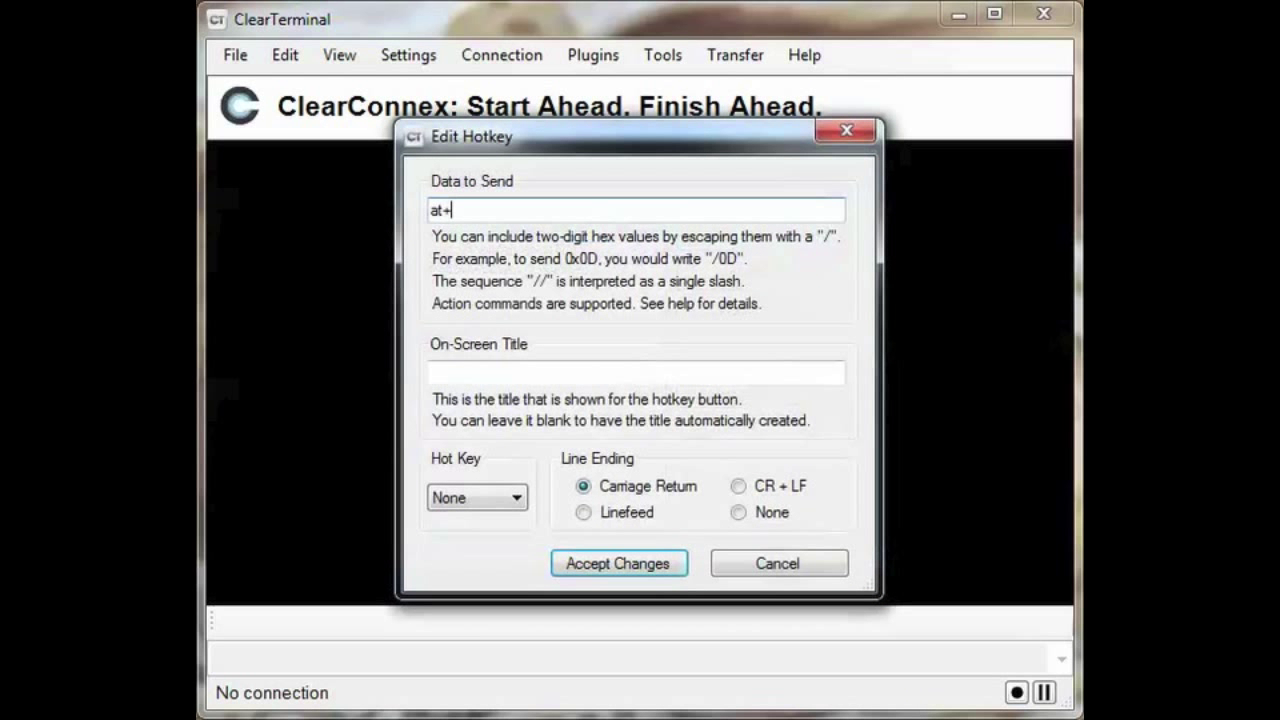
{"action": "type", "text": "wopen"}
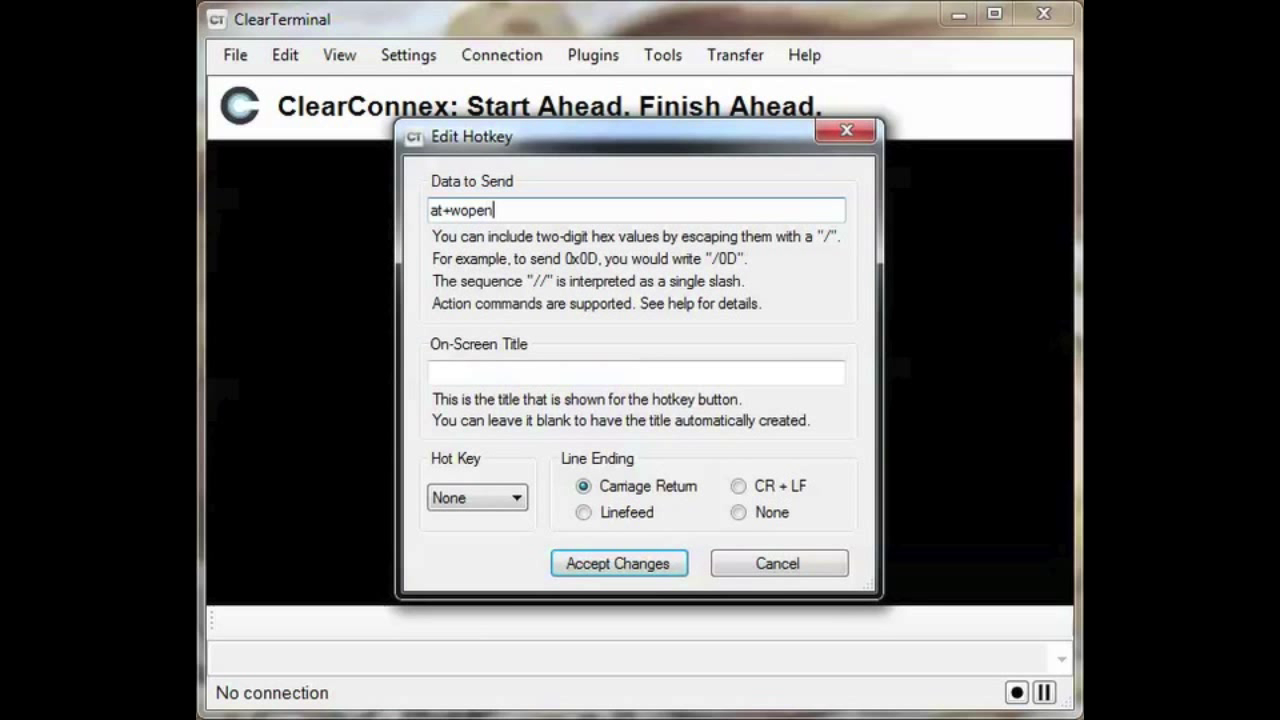
{"action": "type", "text": "Sta"}
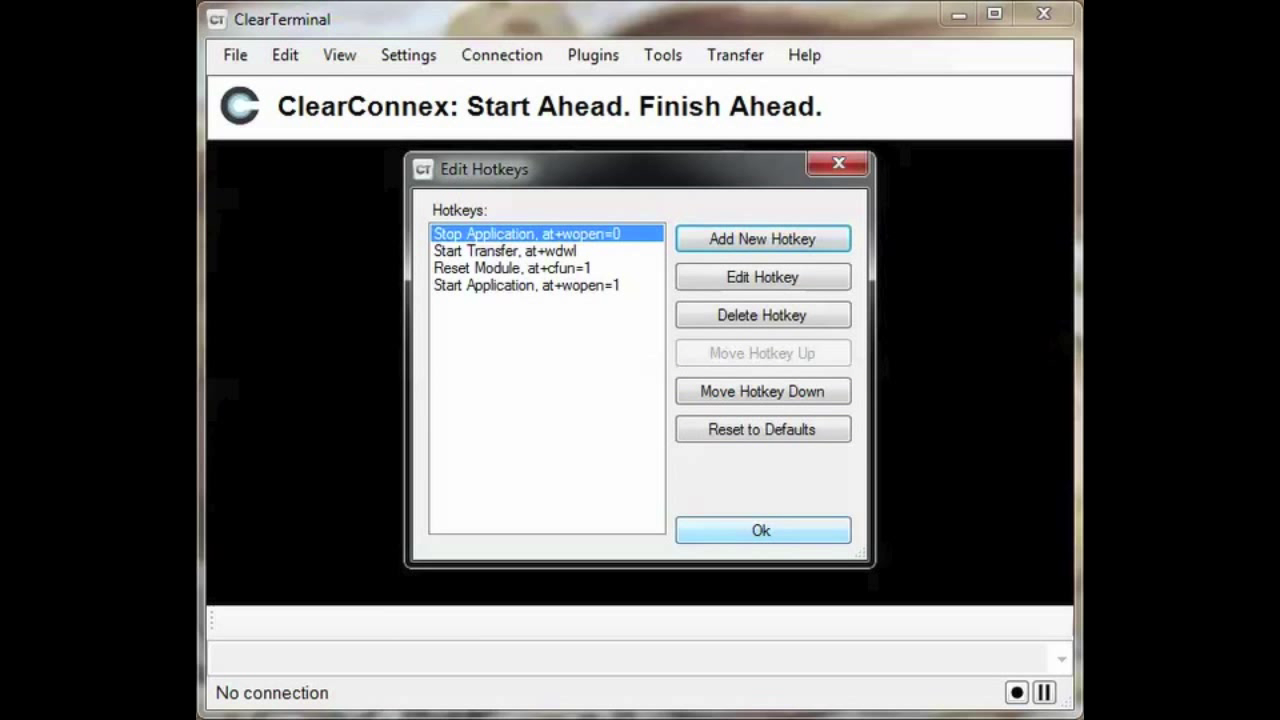
{"action": "left_click", "coordinate": [760, 530]}
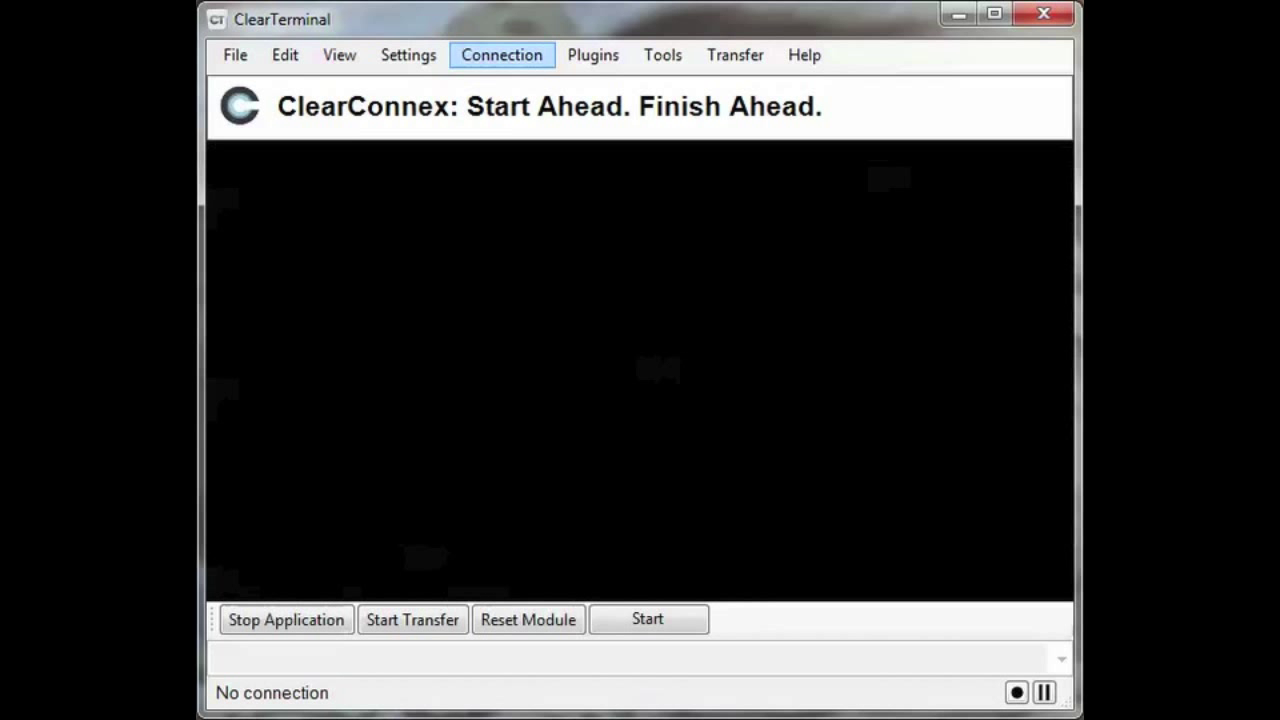
Connect to the modem on COM17 at 115200 RTS/CTS and query its firmware with ATI3
{"action": "left_click", "coordinate": [500, 56]}
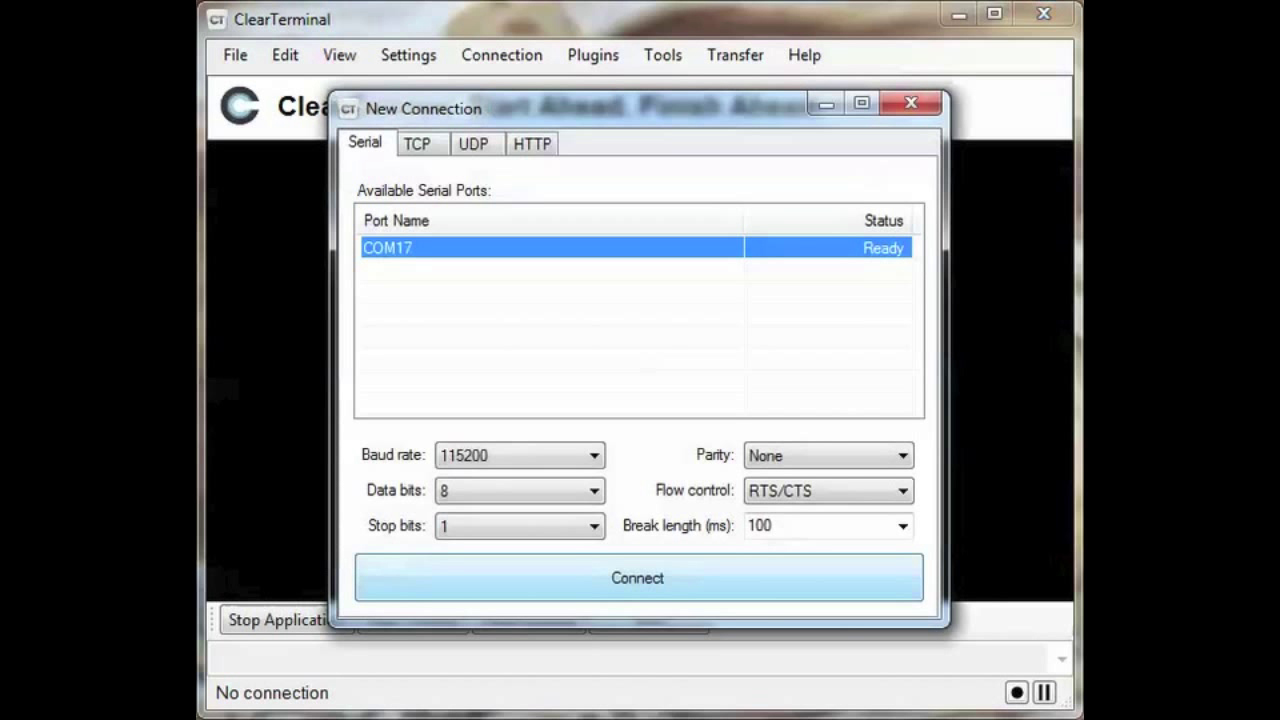
{"action": "left_click", "coordinate": [636, 576]}
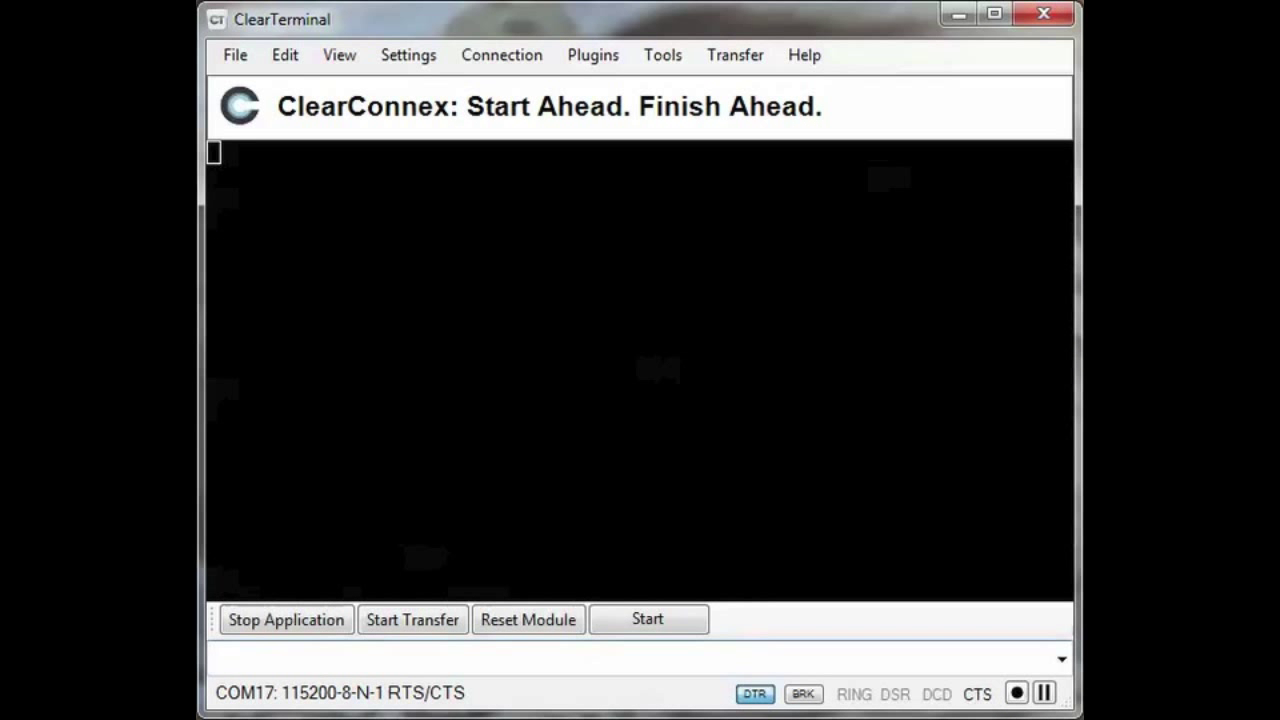
{"action": "type", "text": "ATI3"}
{"action": "type", "text": "at+wdwl"}
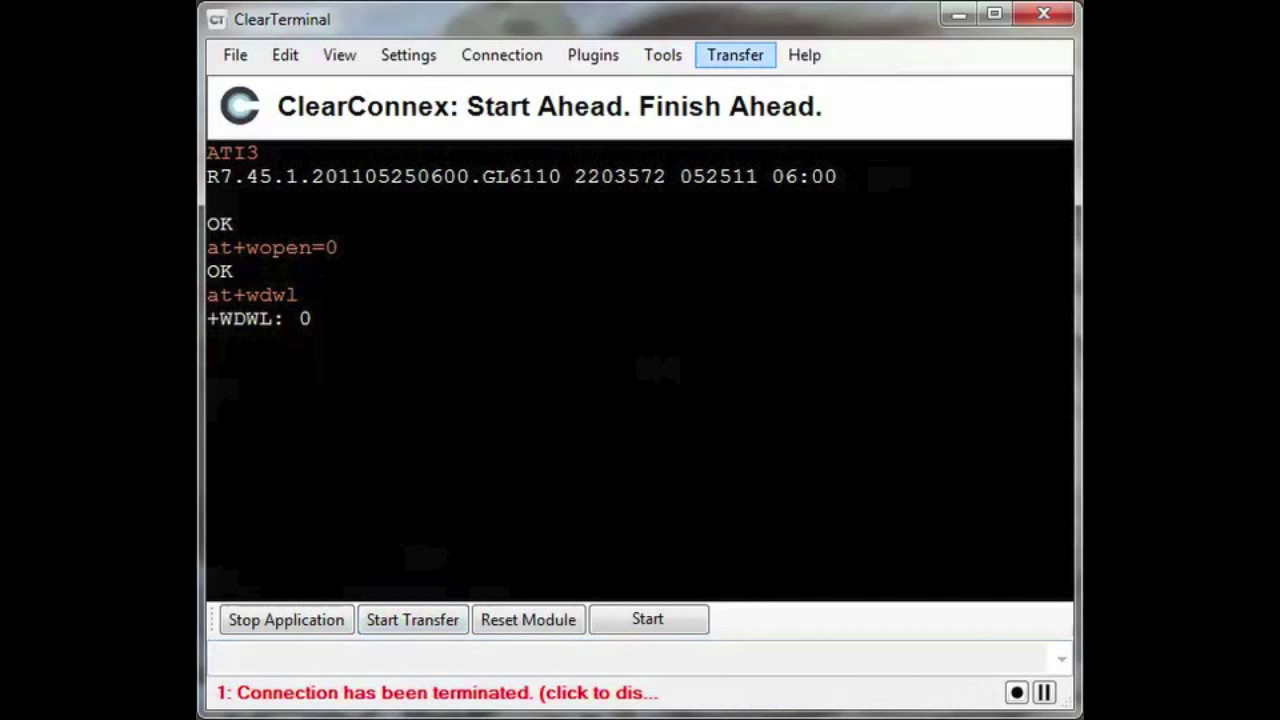
Reconnect and send the gl6110.dwl bootloader via XModem-1K, dismissing the success report
{"action": "left_click", "coordinate": [500, 56]}
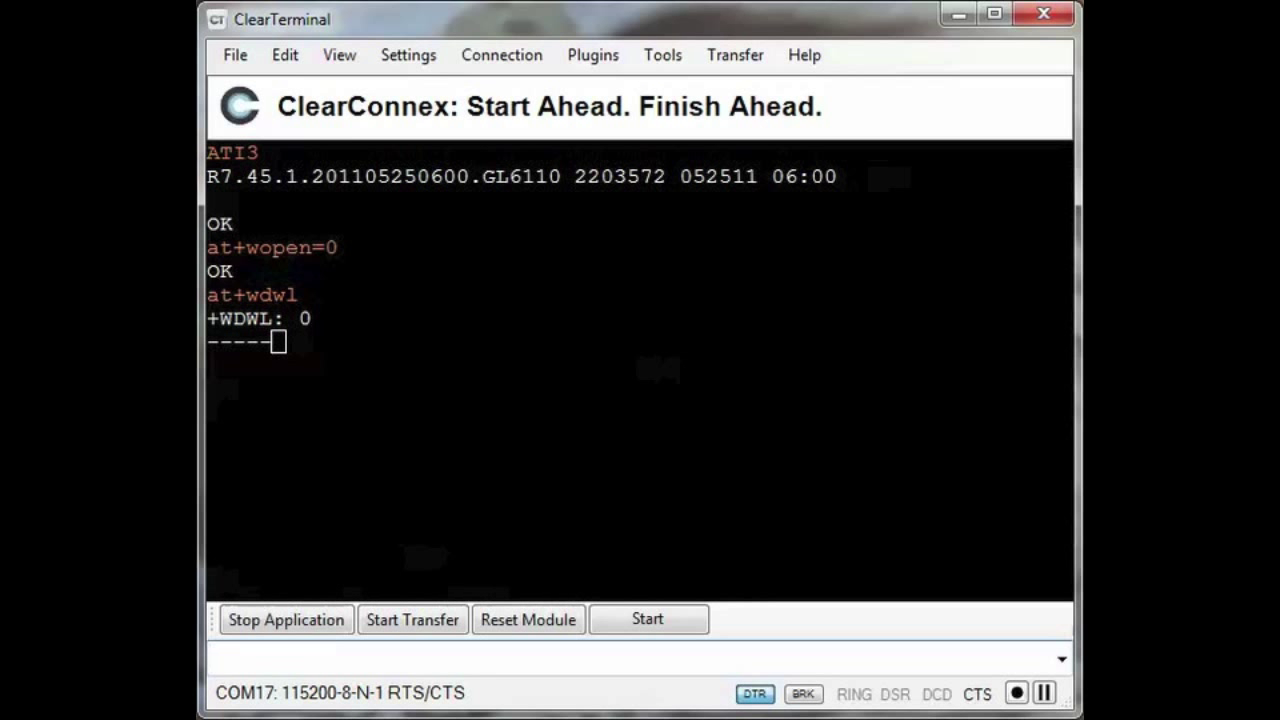
{"action": "left_click", "coordinate": [736, 56]}
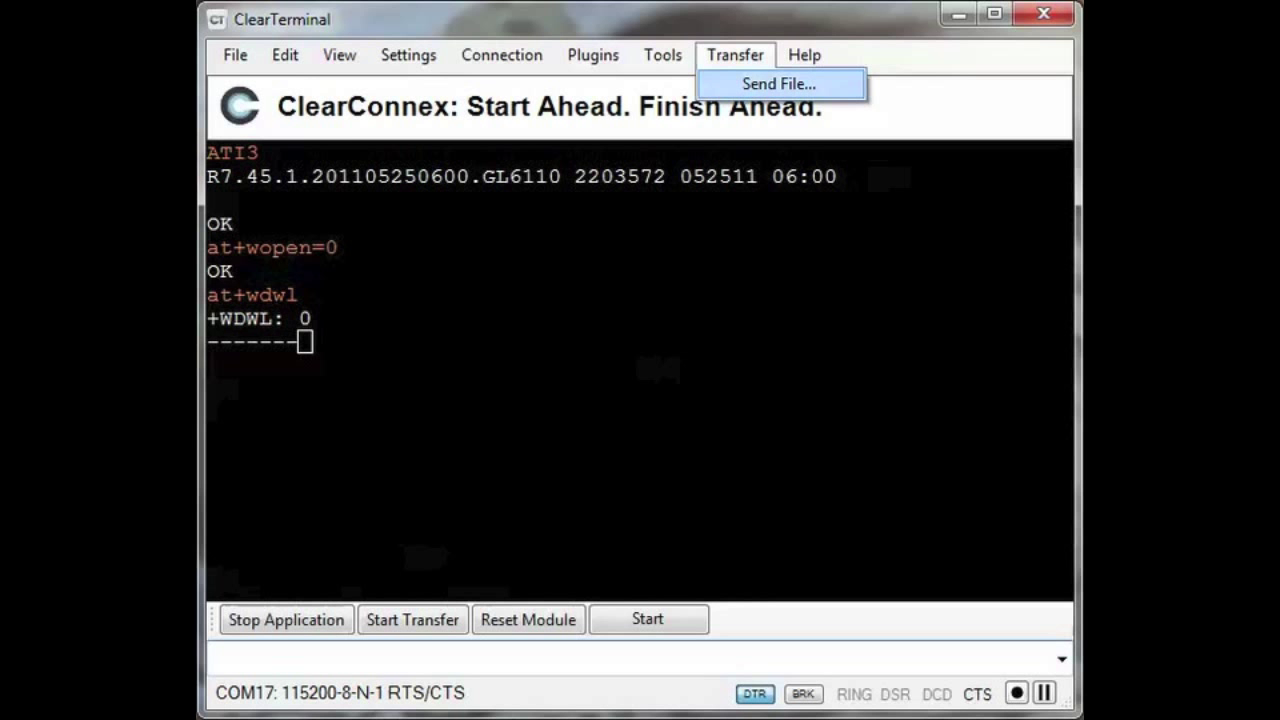
{"action": "left_click", "coordinate": [778, 84]}
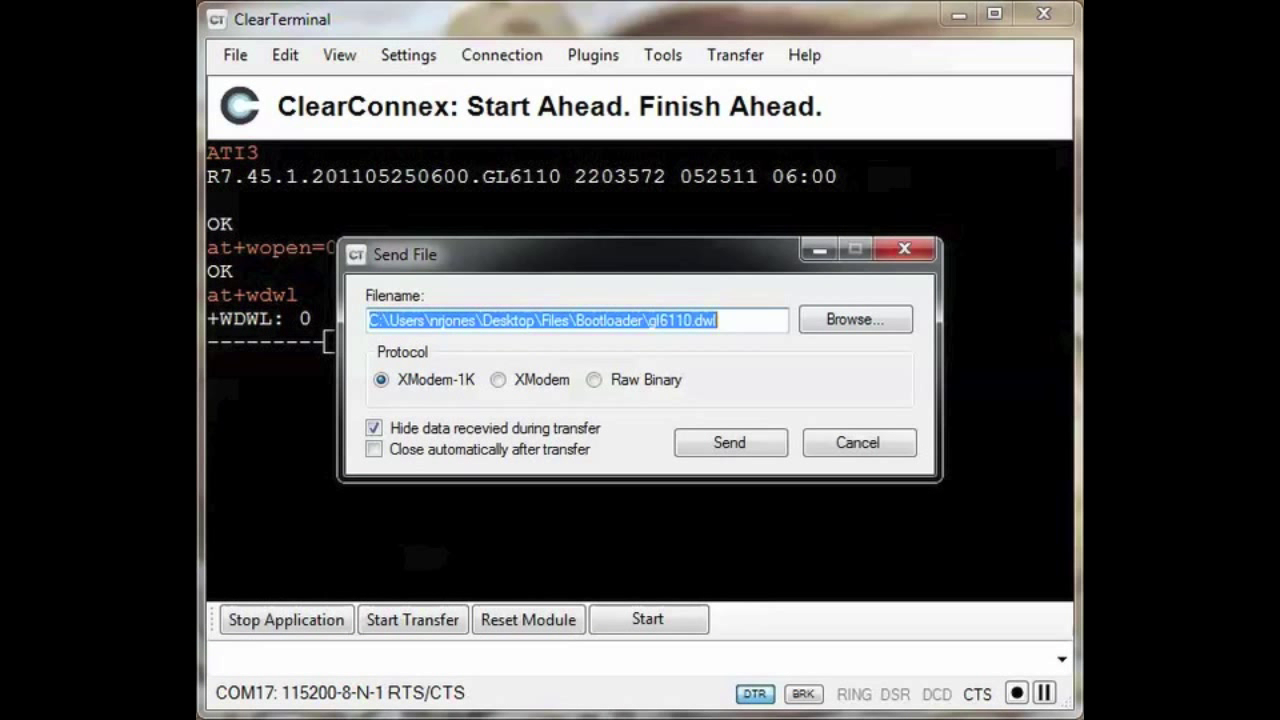
{"action": "mouse_move", "coordinate": [728, 442]}
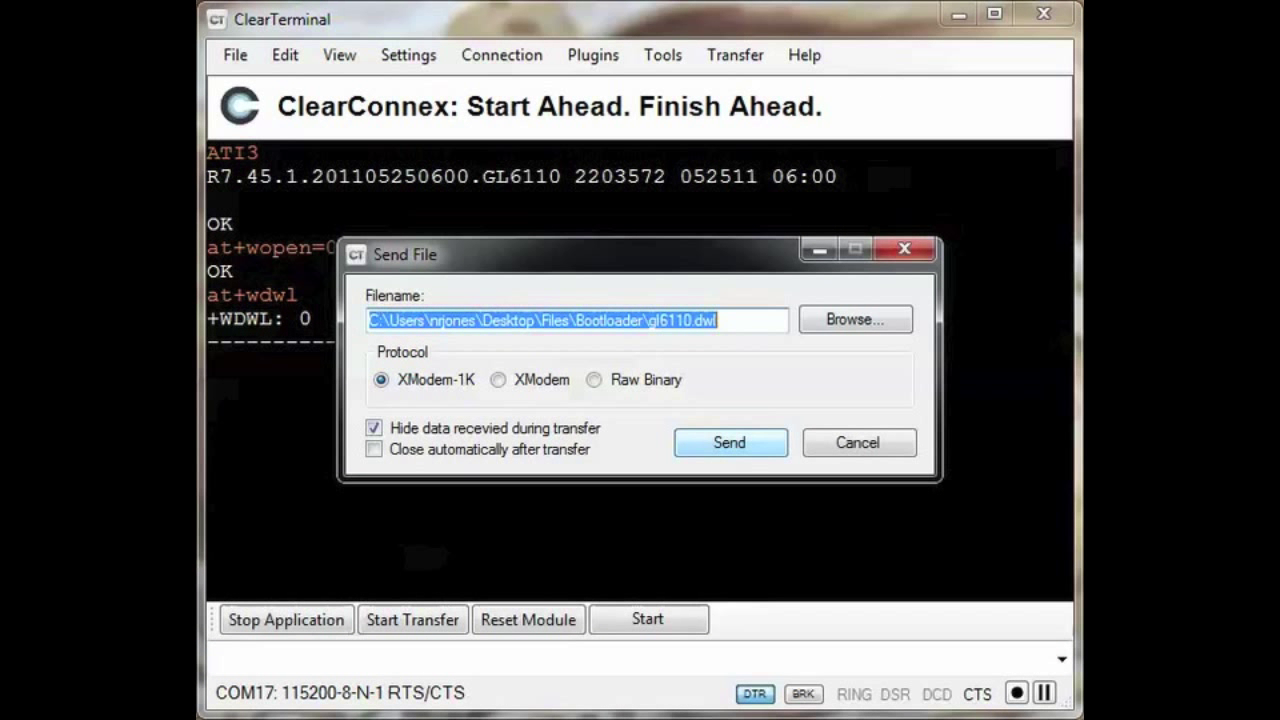
{"action": "left_click", "coordinate": [728, 442]}
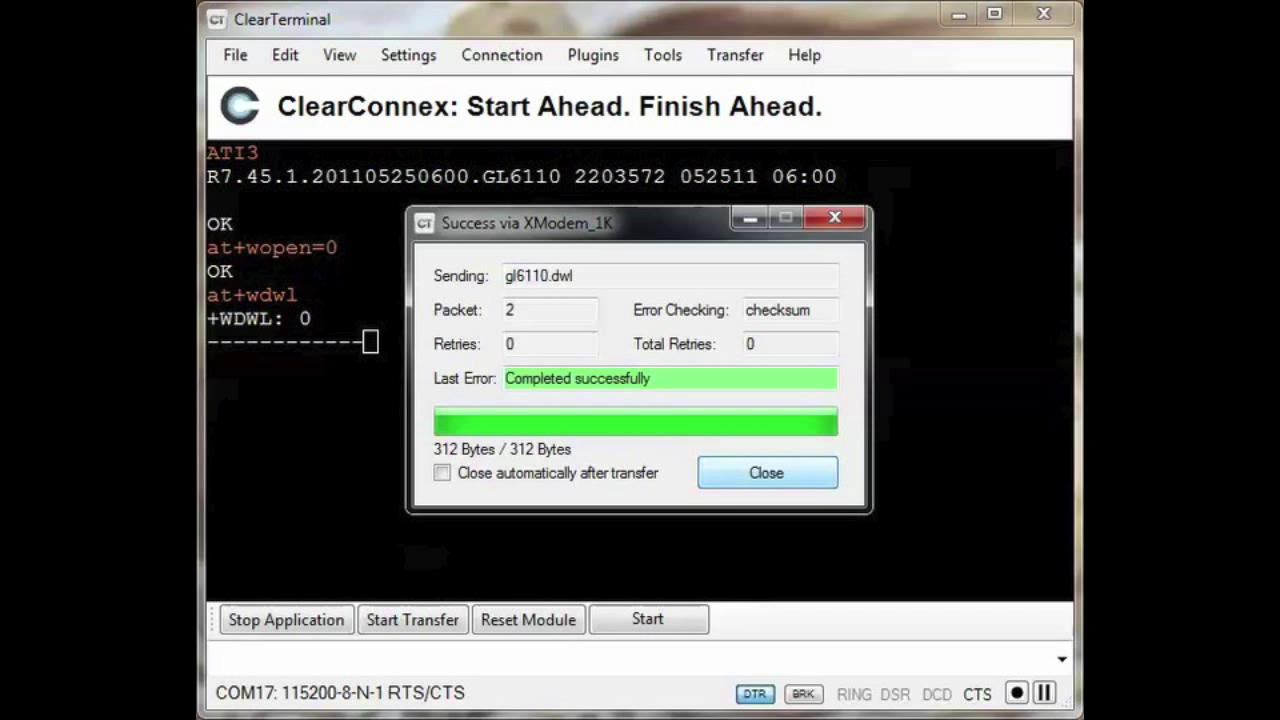
{"action": "left_click", "coordinate": [766, 472]}
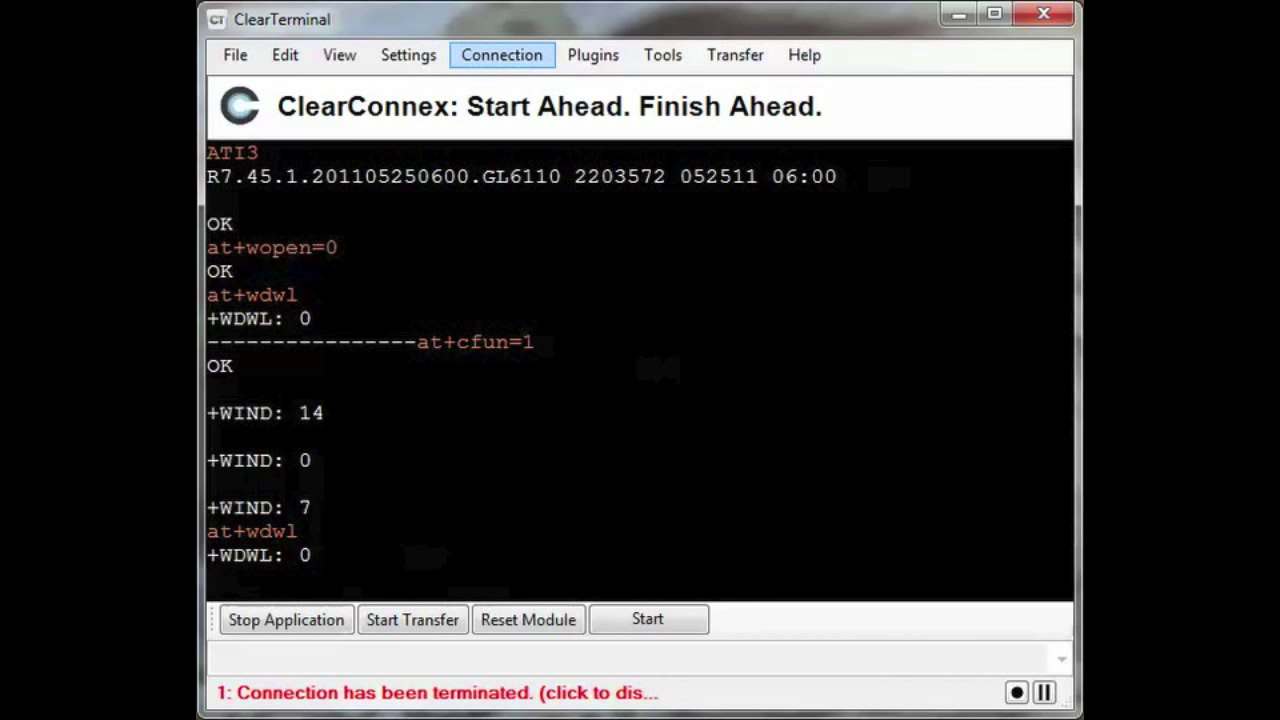
Send the R7.47.0_gl6110.dwl firmware file via XModem-1K and dismiss the completion report
{"action": "left_click", "coordinate": [736, 56]}
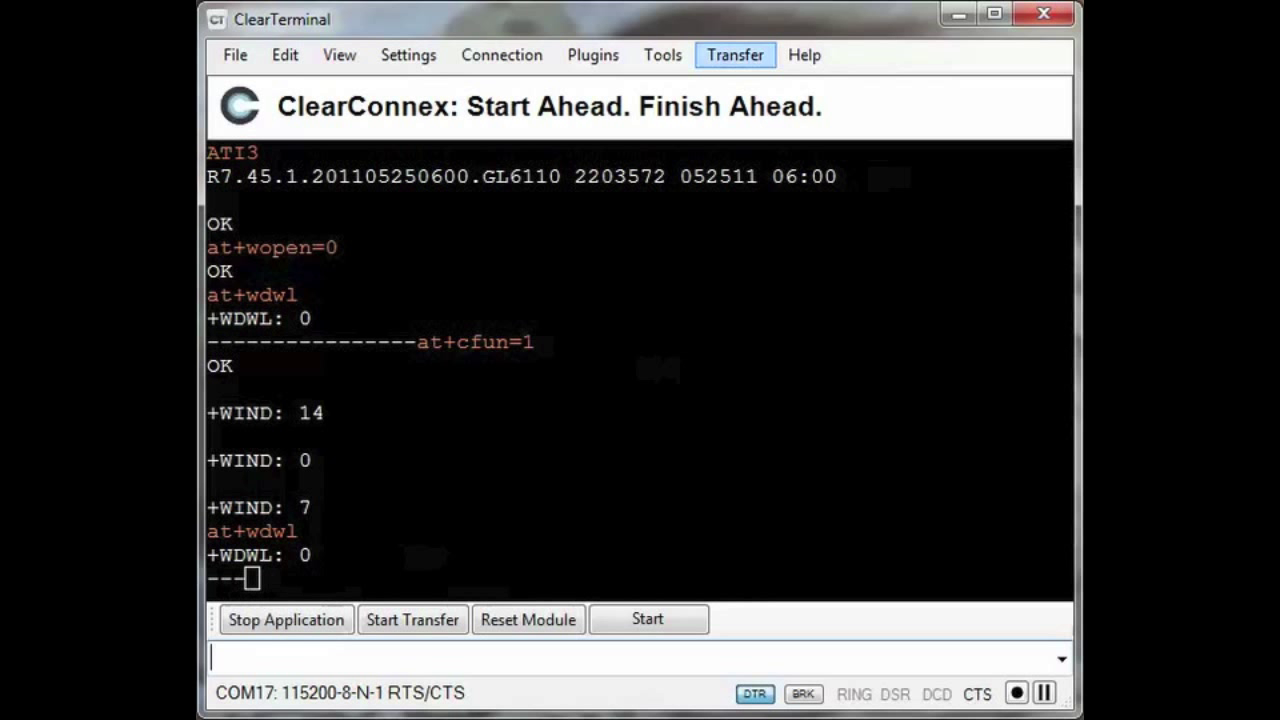
{"action": "left_click", "coordinate": [736, 56]}
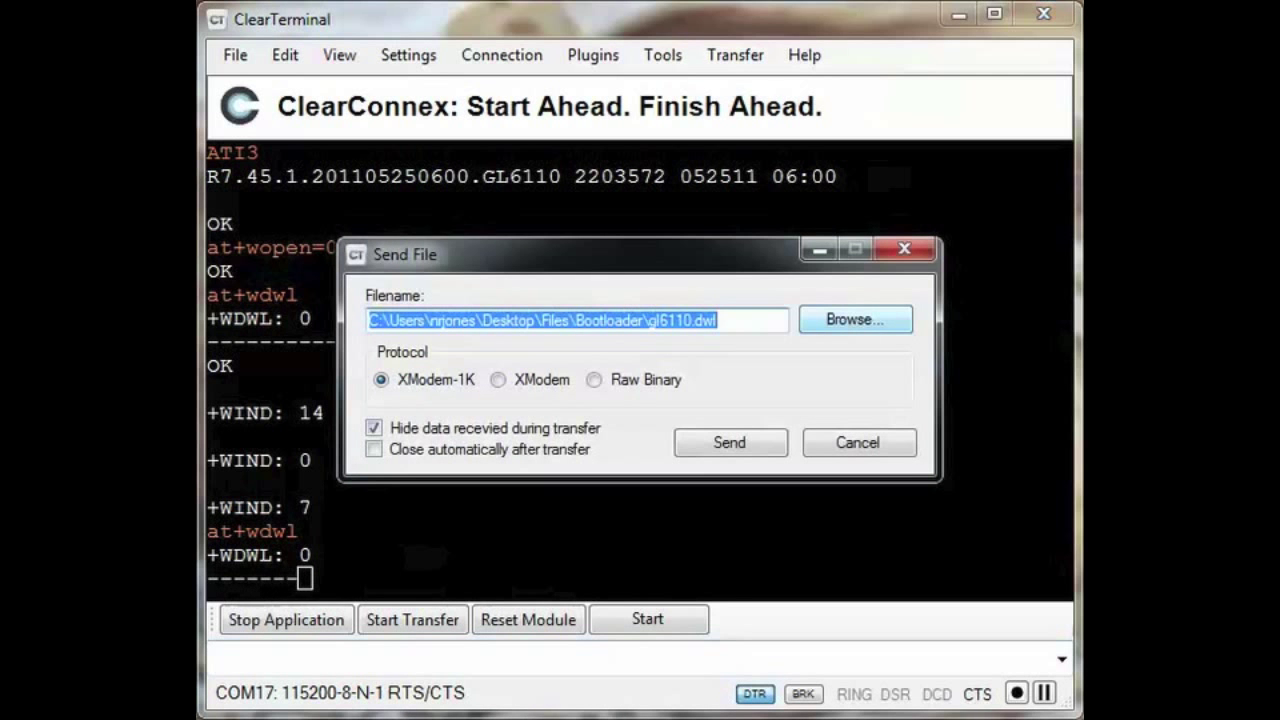
{"action": "left_click", "coordinate": [854, 320]}
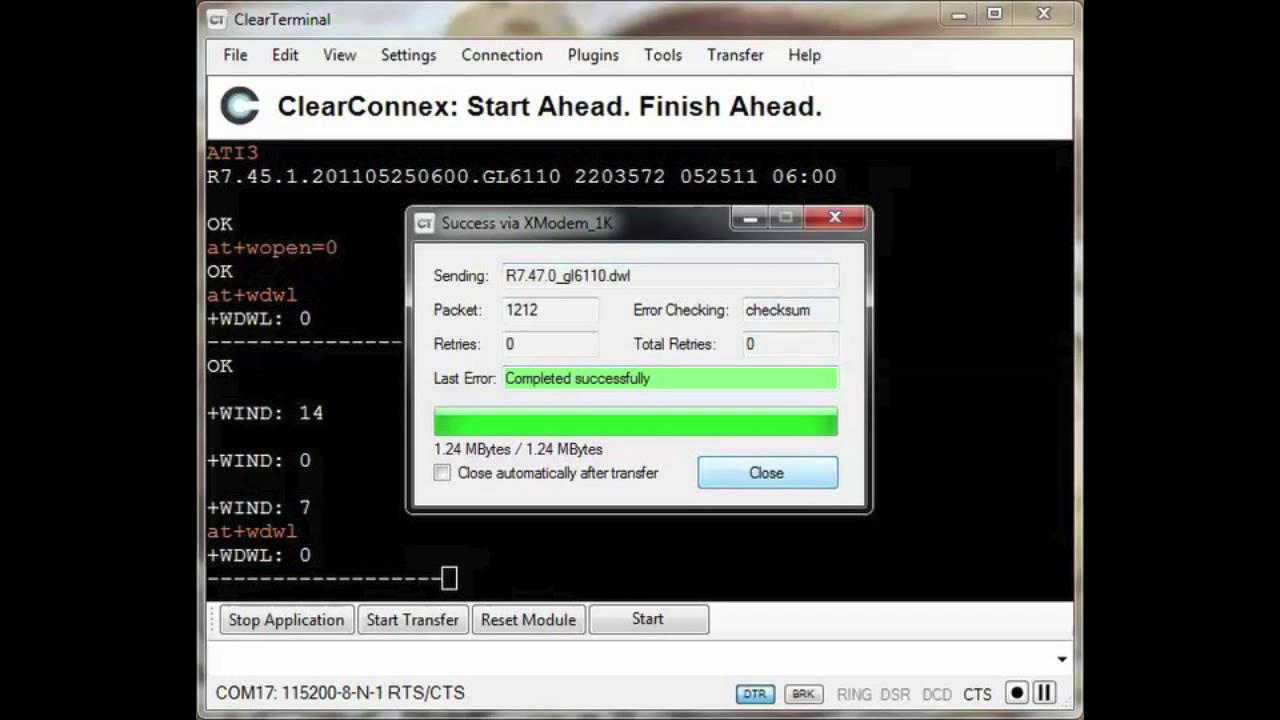
{"action": "left_click", "coordinate": [766, 472]}
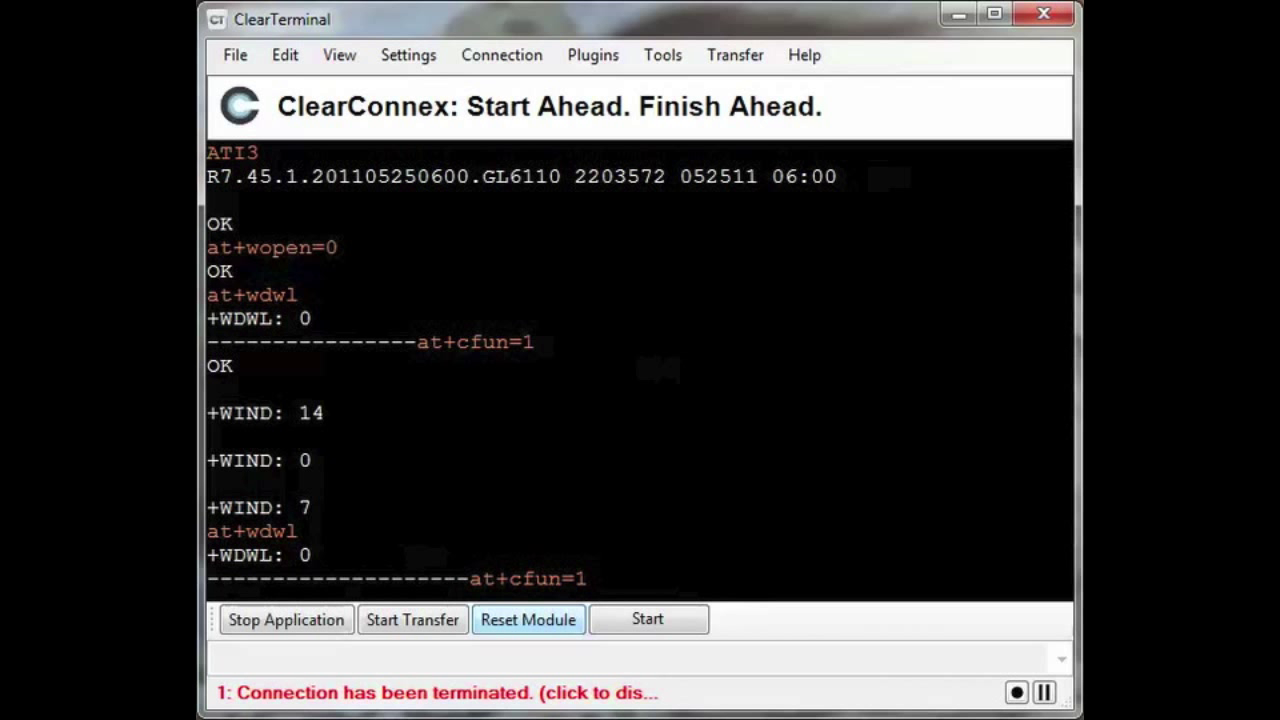
Reconnect after reset, confirm firmware R7.47.0 with ati3, then stop the modem's application
{"action": "left_click", "coordinate": [500, 56]}
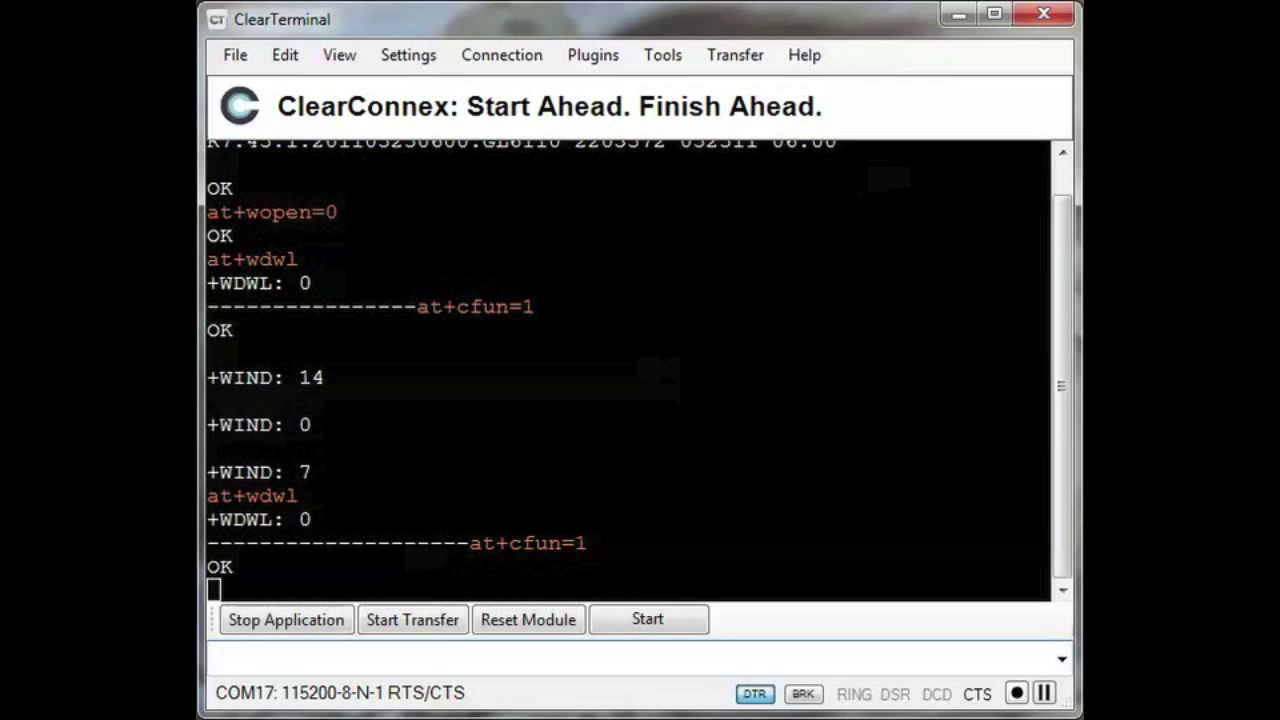
{"action": "type", "text": "ati3"}
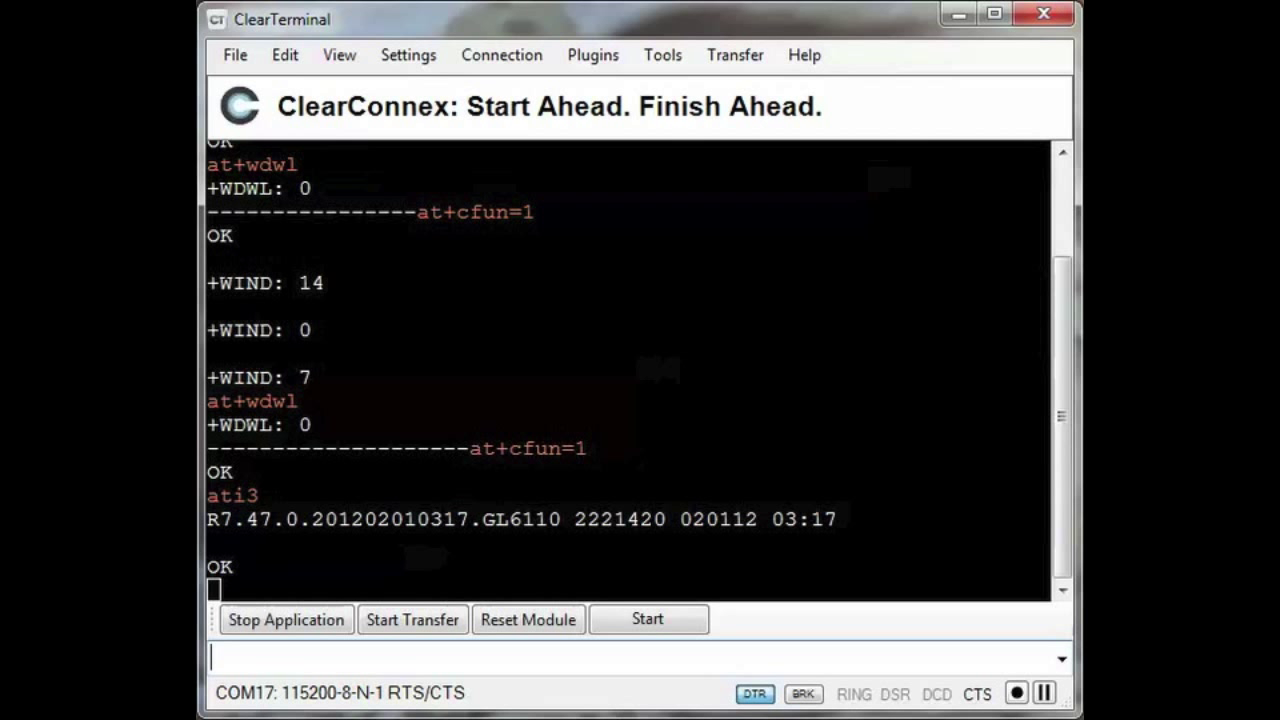
{"action": "left_click", "coordinate": [412, 620]}
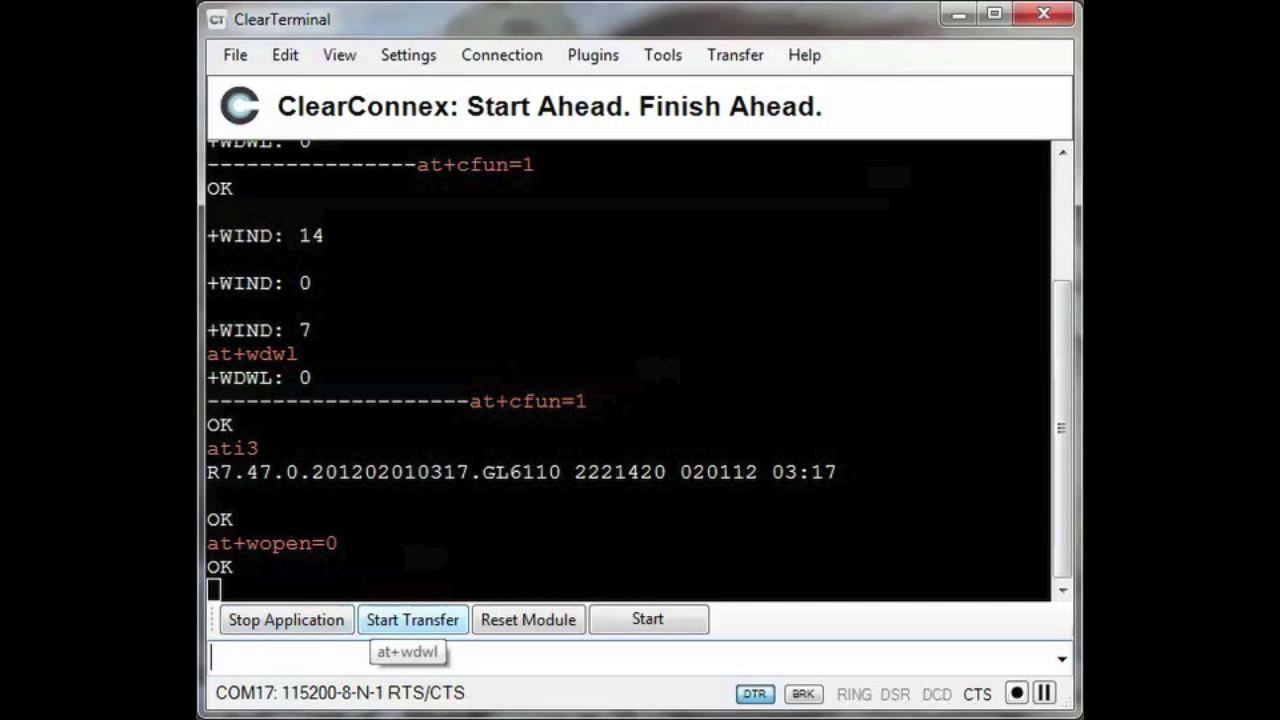
Put the modem into download mode, reconnect and bring up the Send File dialog
{"action": "left_click", "coordinate": [412, 620]}
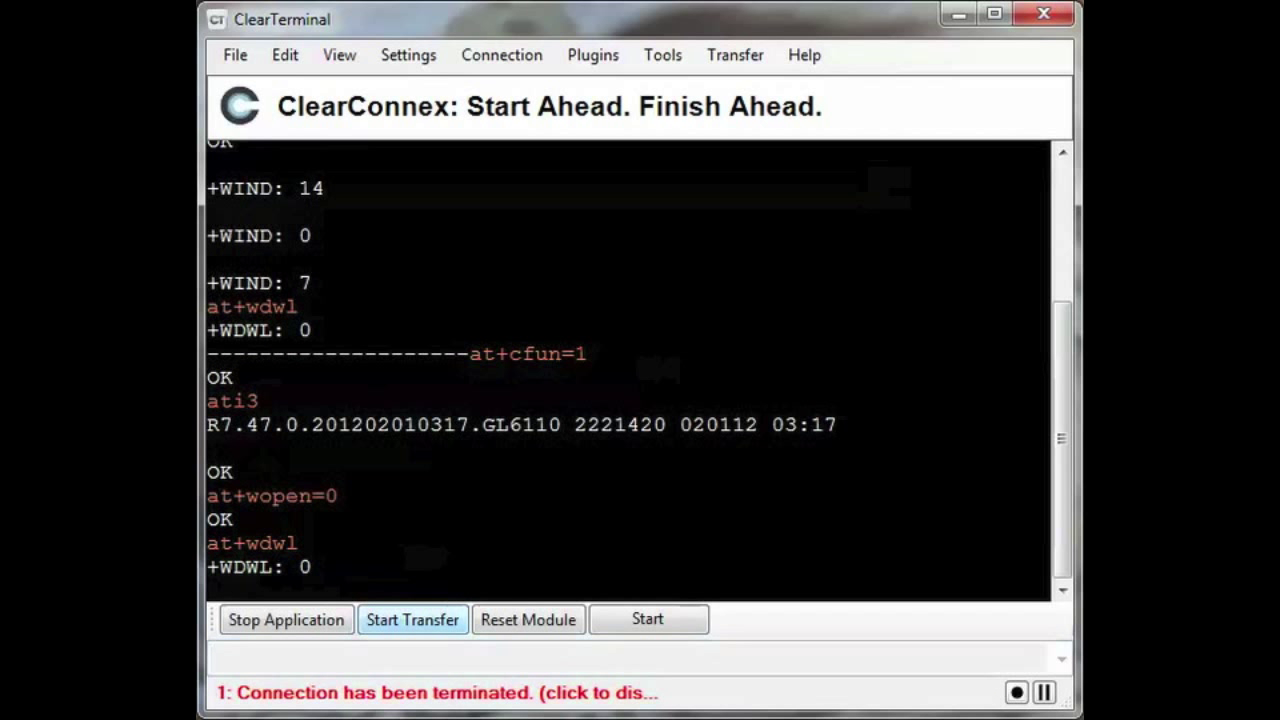
{"action": "left_click", "coordinate": [502, 56]}
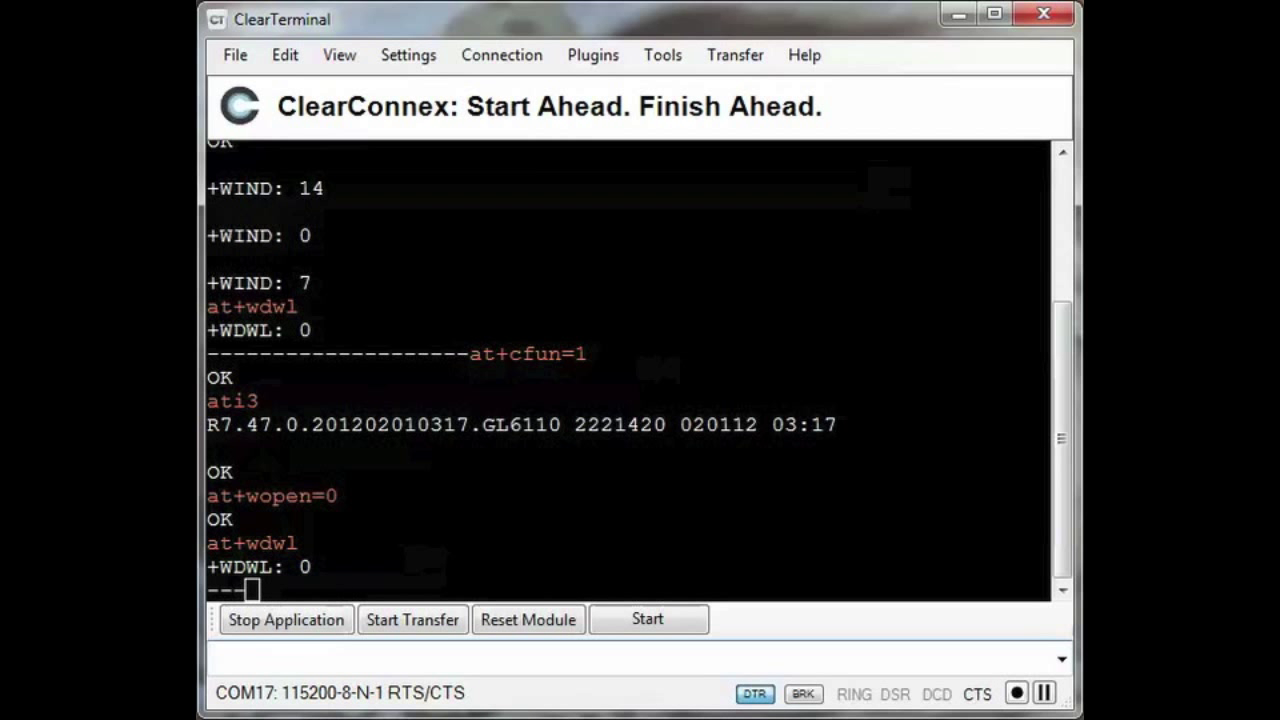
{"action": "left_click", "coordinate": [736, 56]}
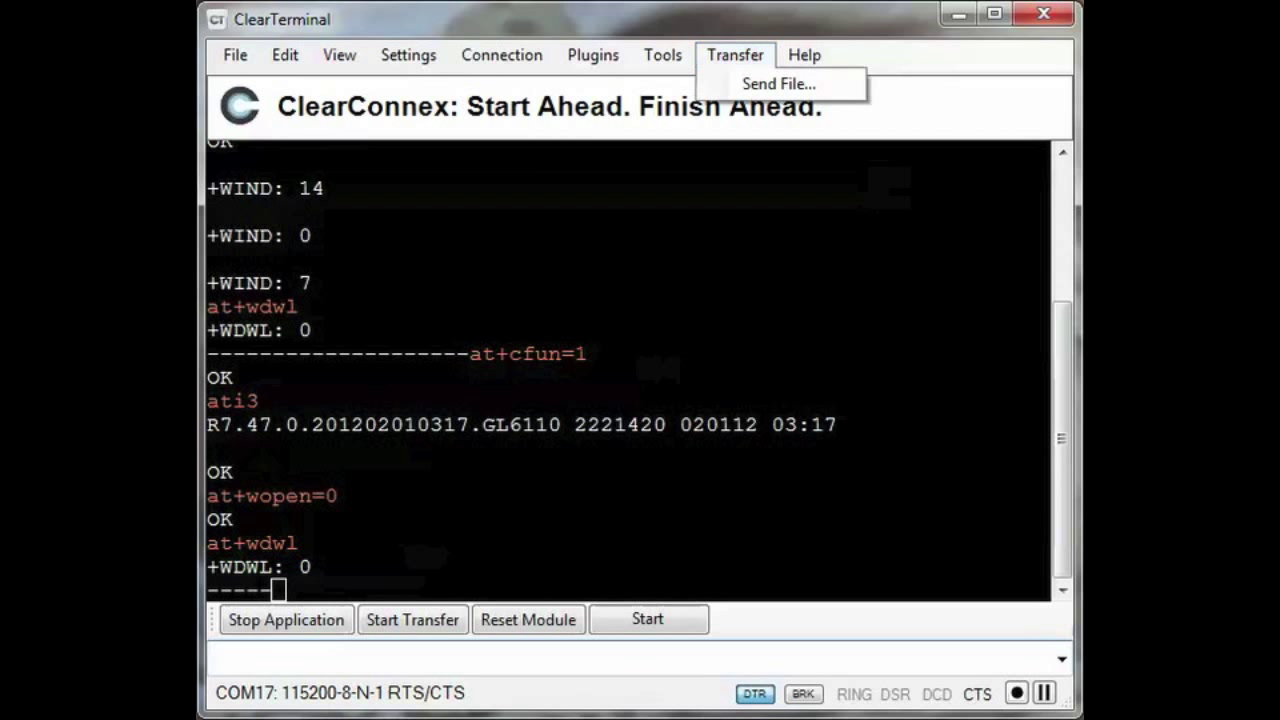
{"action": "left_click", "coordinate": [778, 84]}
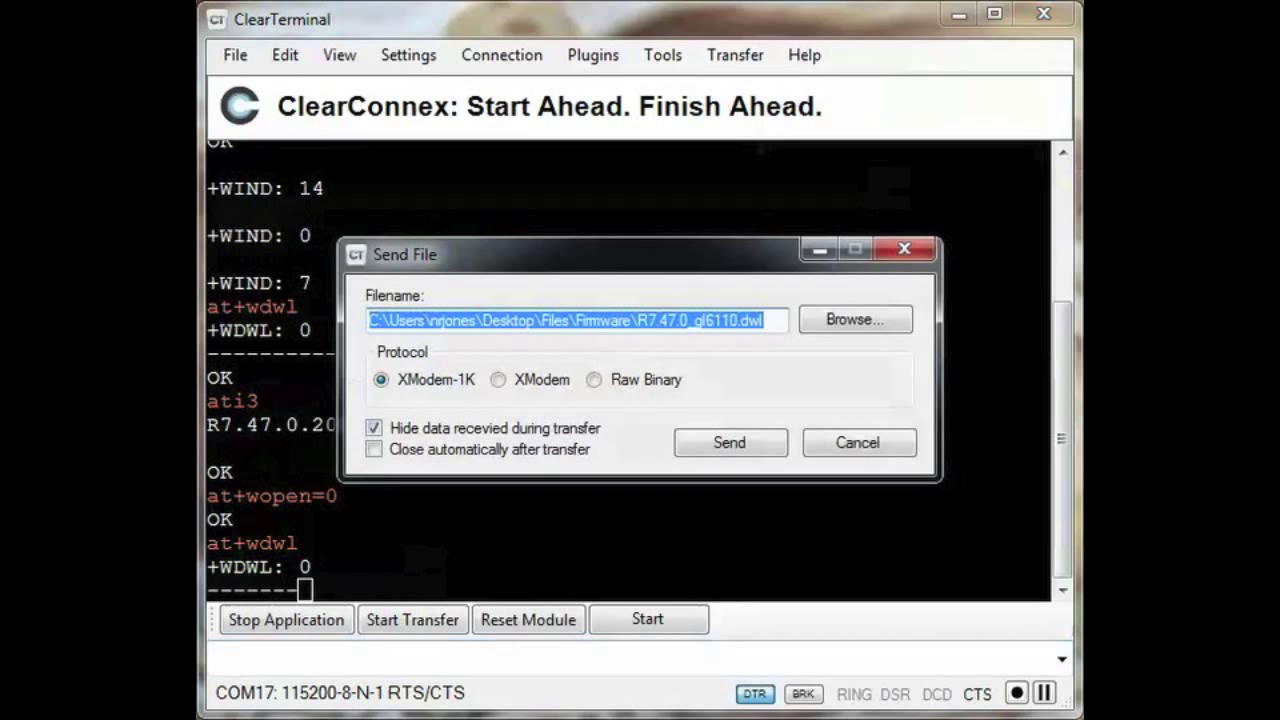
Browse to Clearcomm\ClearCommApp.dwl and send it to the modem via XModem-1K
{"action": "left_click", "coordinate": [854, 320]}
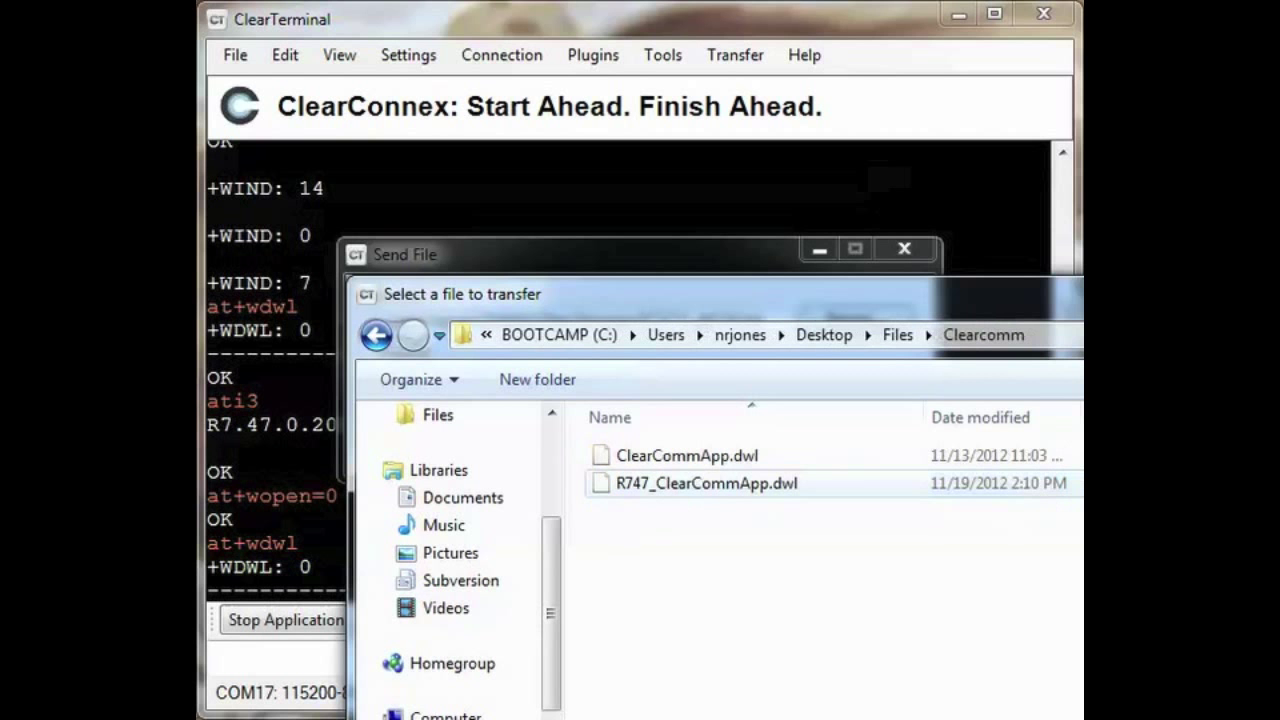
{"action": "left_click", "coordinate": [688, 456]}
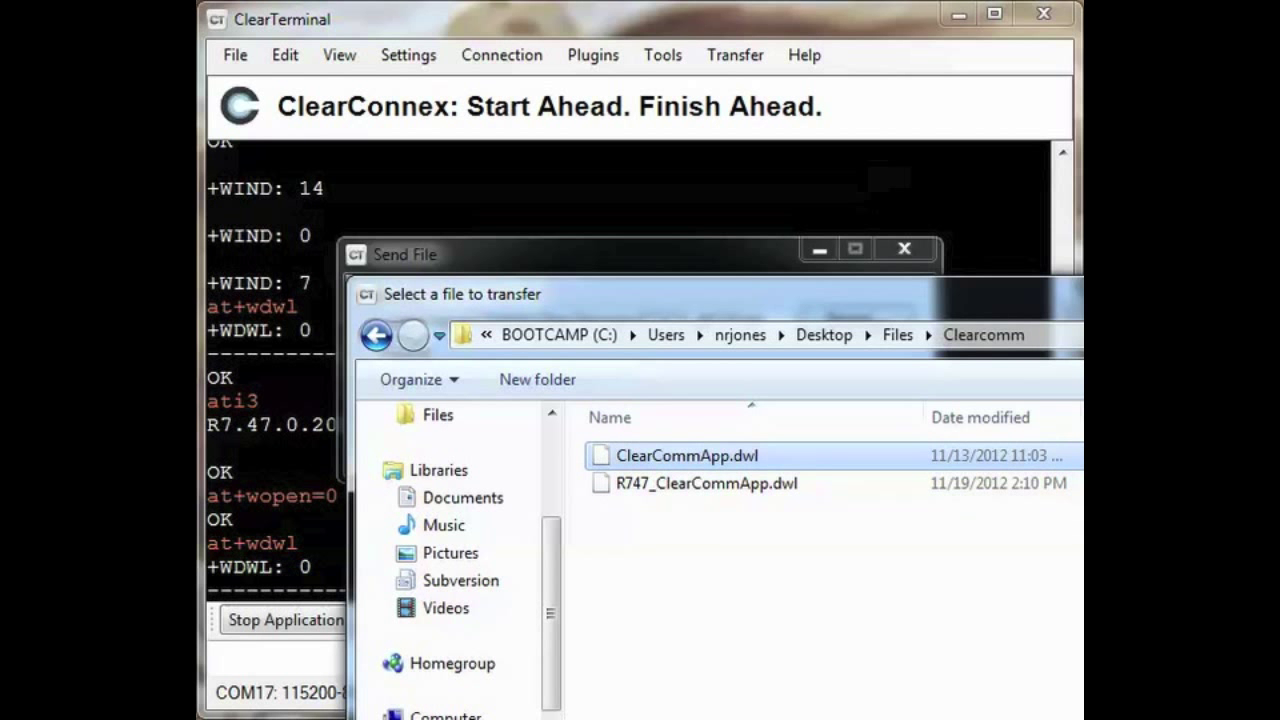
{"action": "double_click", "coordinate": [686, 456]}
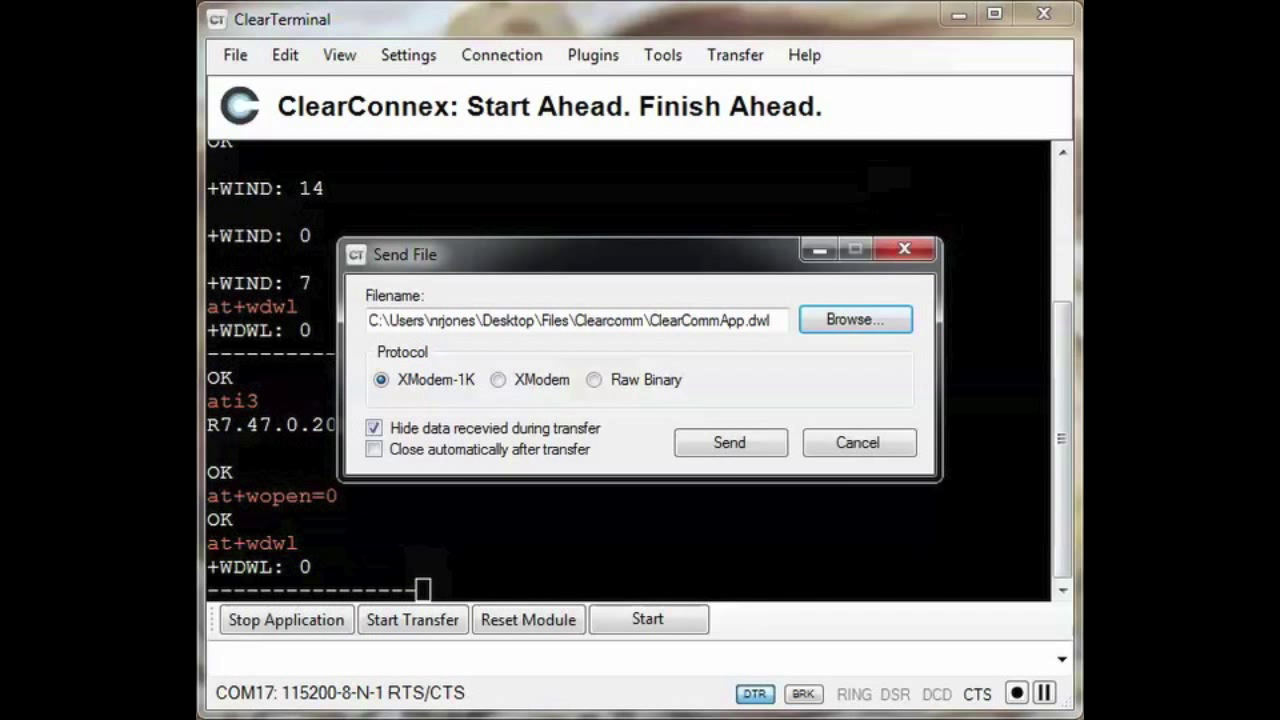
{"action": "left_click", "coordinate": [728, 442]}
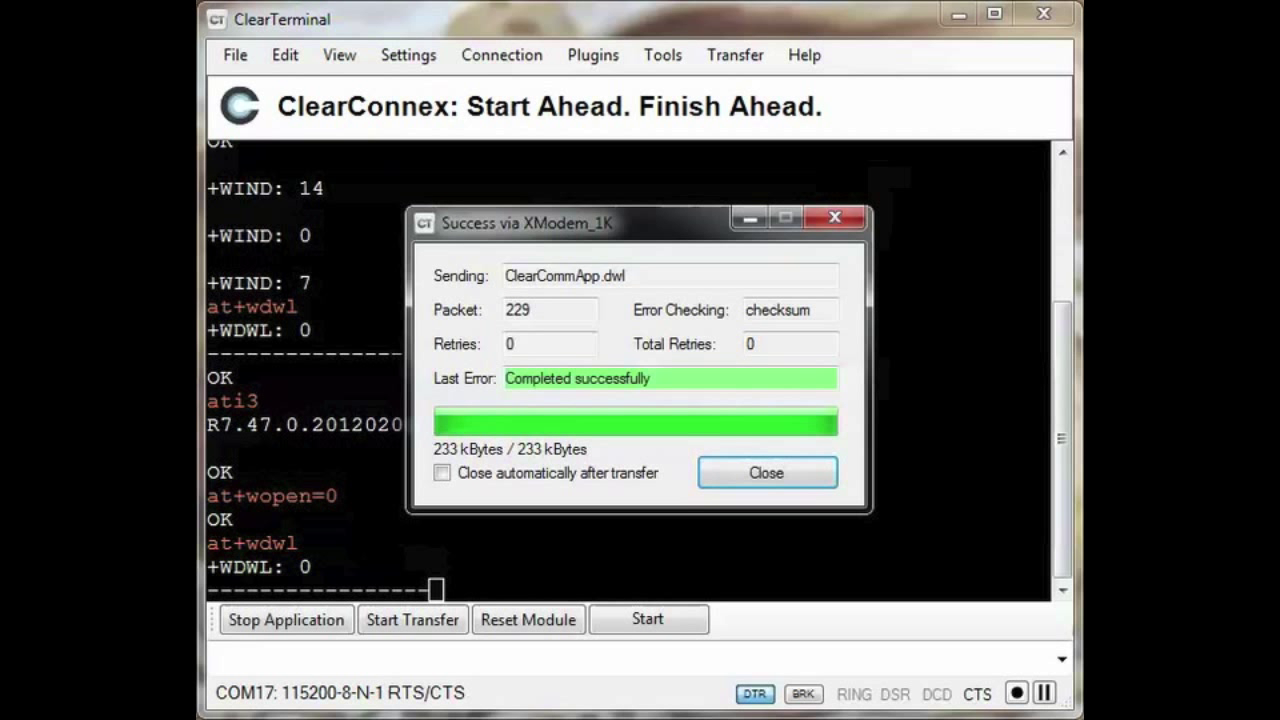
Dismiss the success report, reopen the connection and start the ClearComm application with at+wopen=1
{"action": "left_click", "coordinate": [766, 472]}
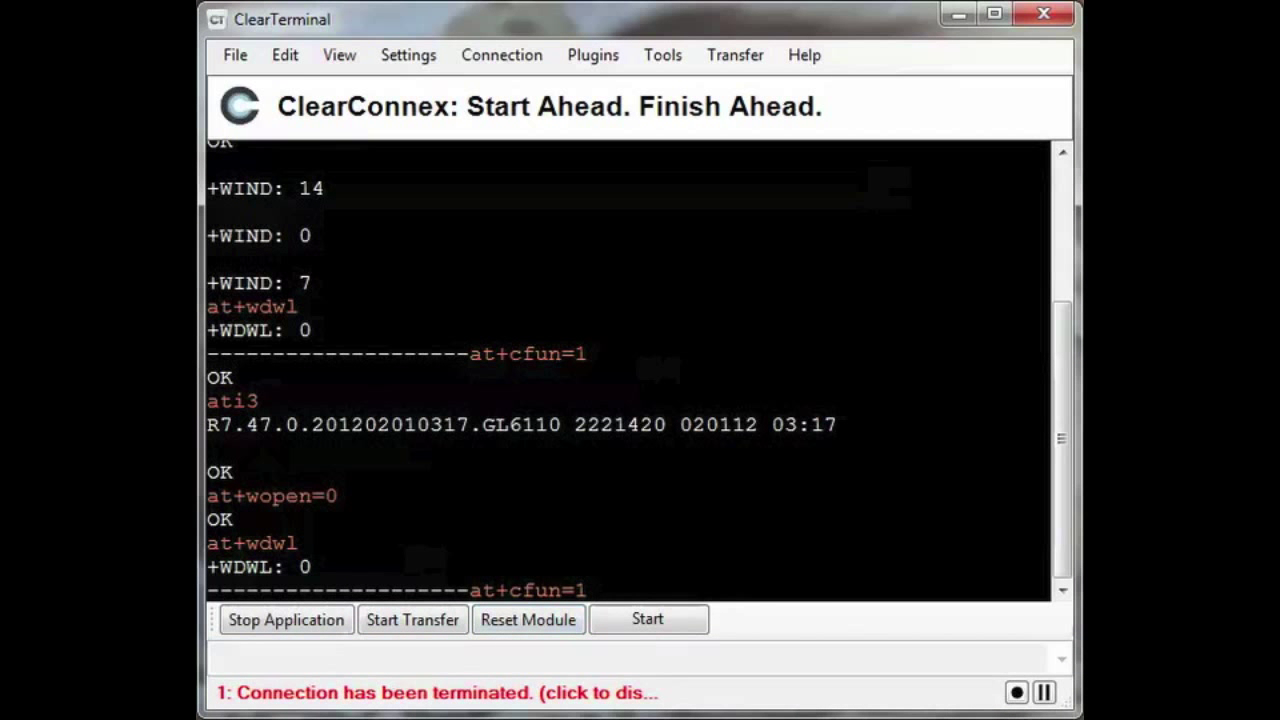
{"action": "left_click", "coordinate": [500, 56]}
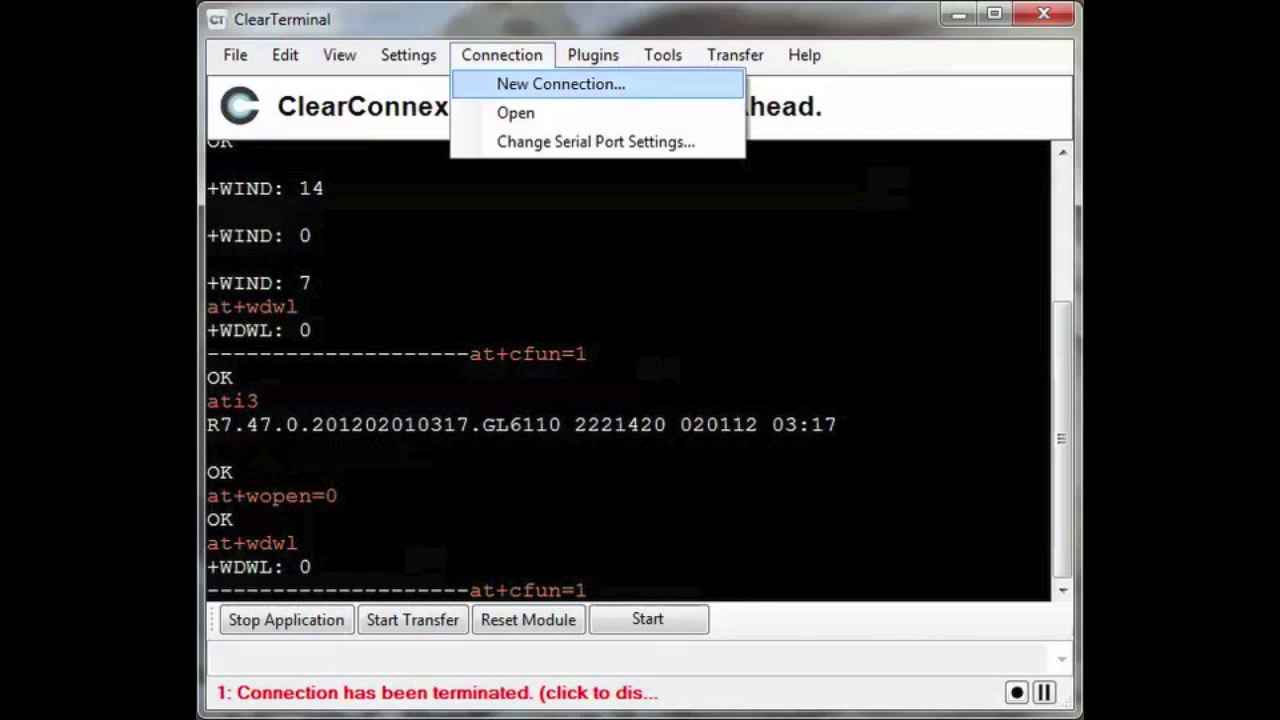
{"action": "left_click", "coordinate": [560, 84]}
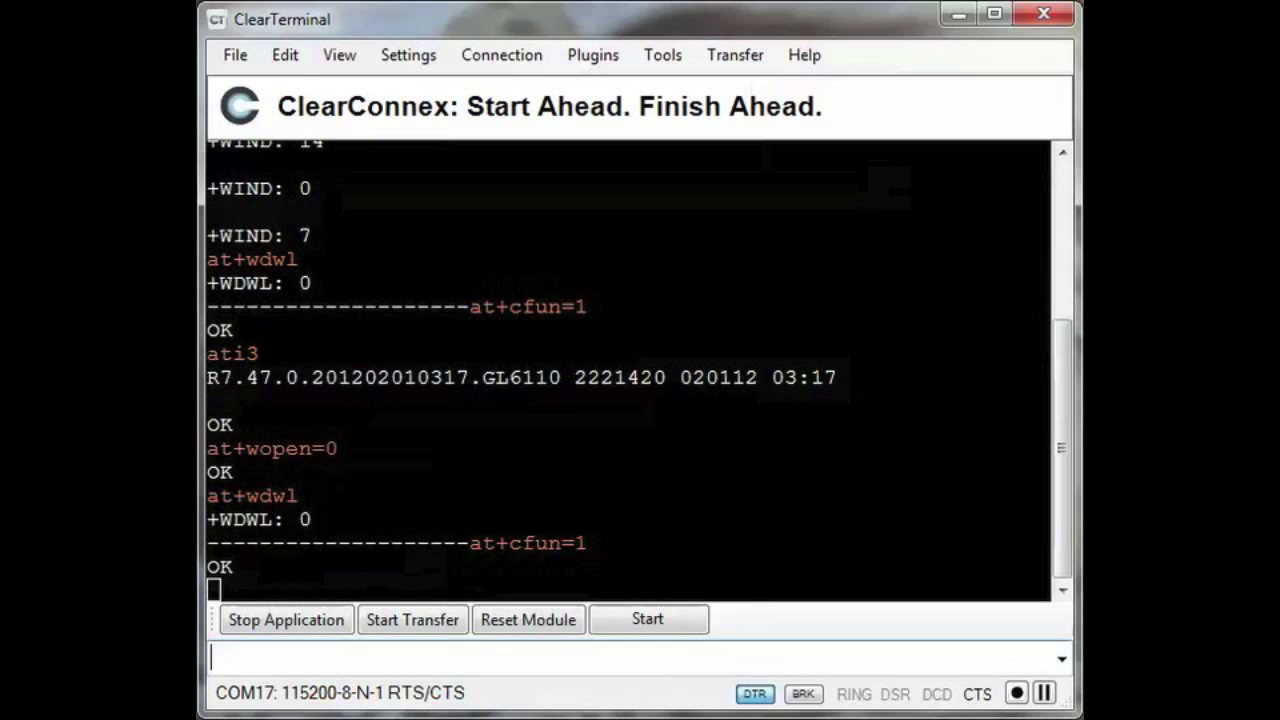
{"action": "left_click", "coordinate": [648, 620]}
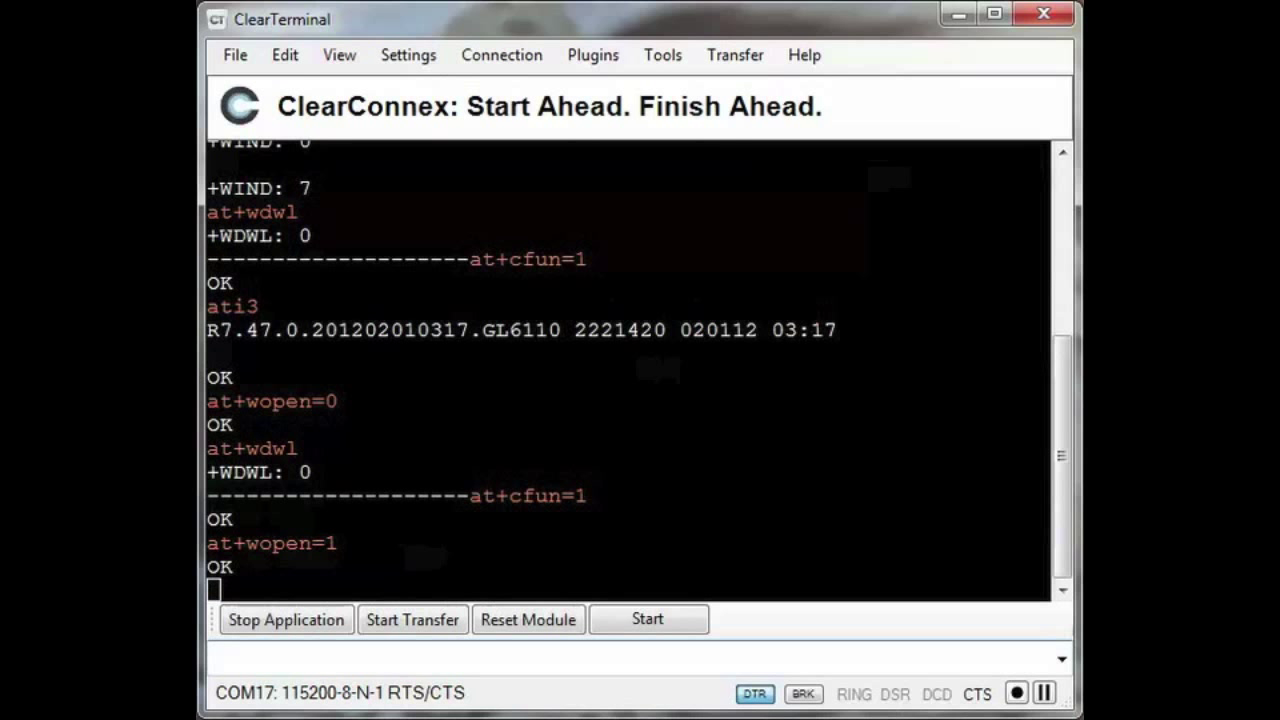
{"action": "type", "text": "at4"}
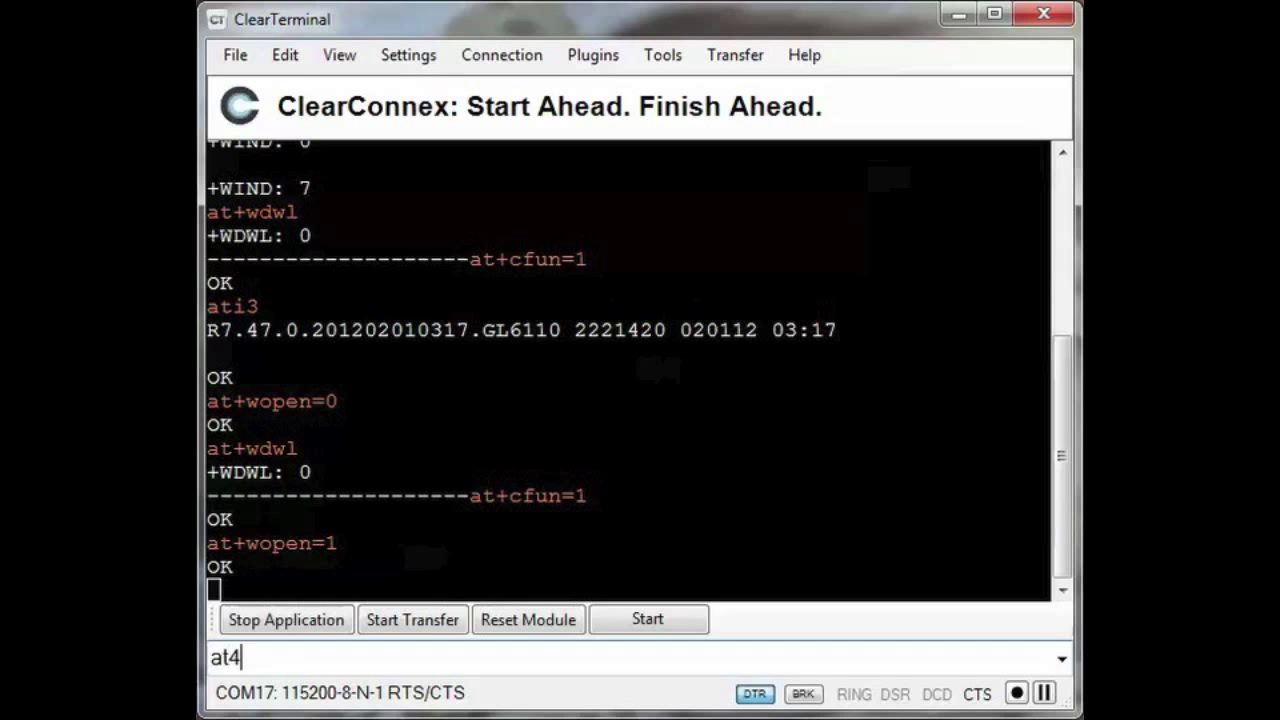